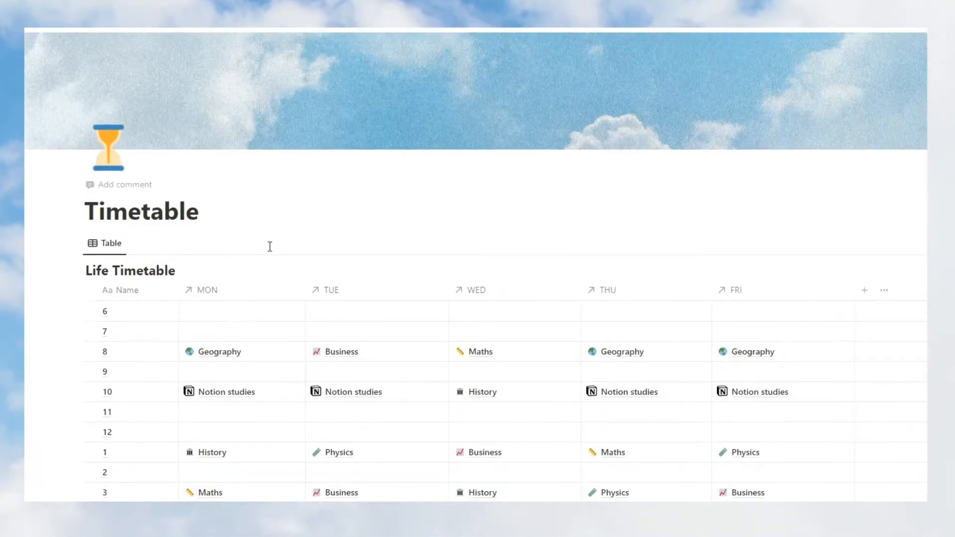
# Rename the Life Timetable's first column header from Name to time.
pyautogui.scroll(-3)
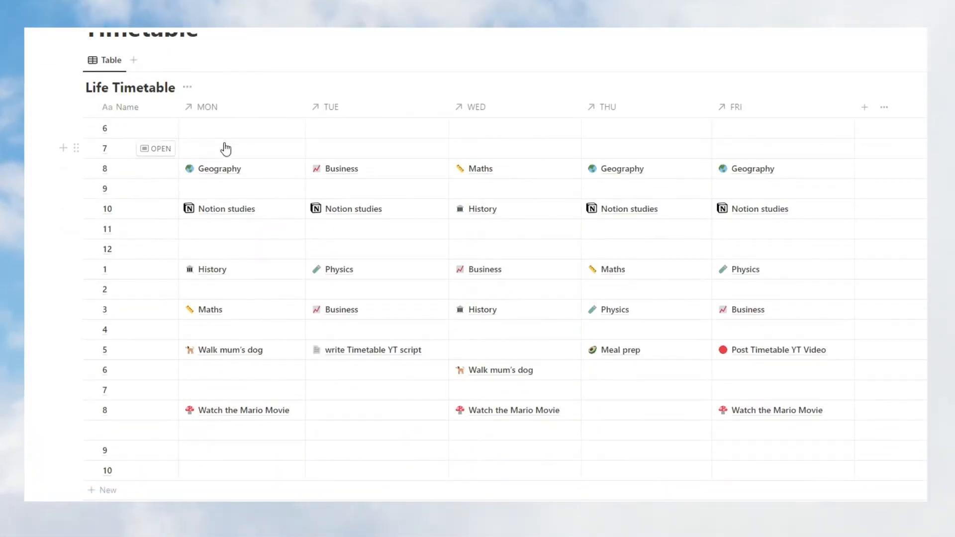
pyautogui.moveTo(269, 152)
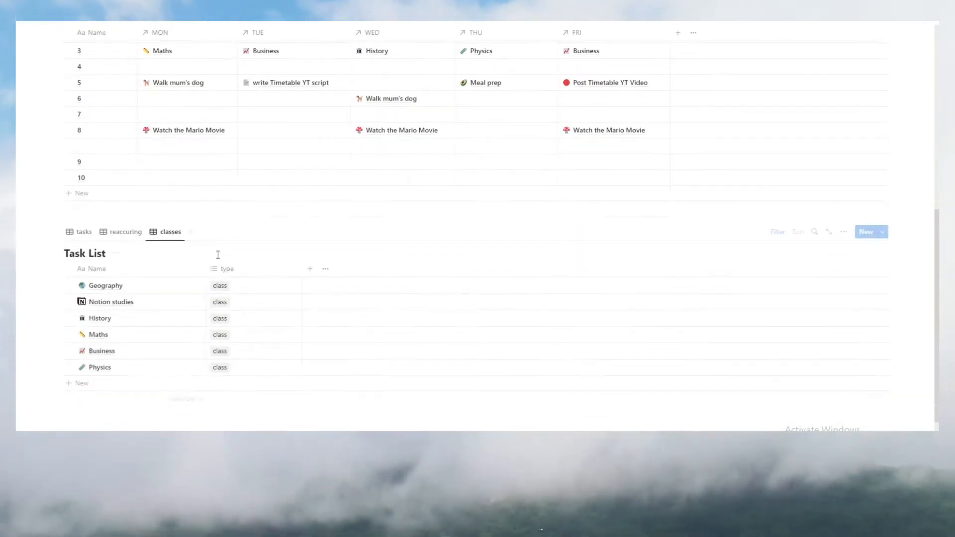
pyautogui.scroll(3)
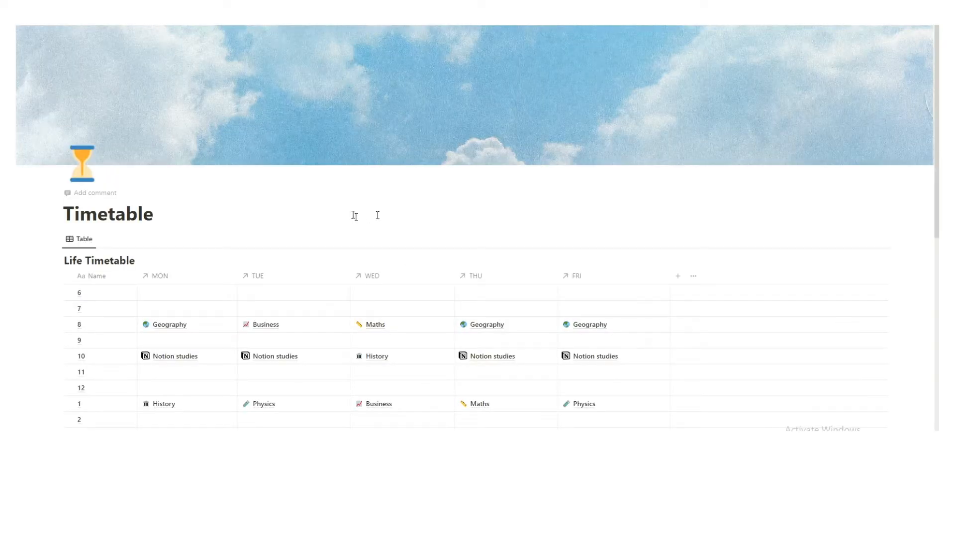
pyautogui.moveTo(373, 228)
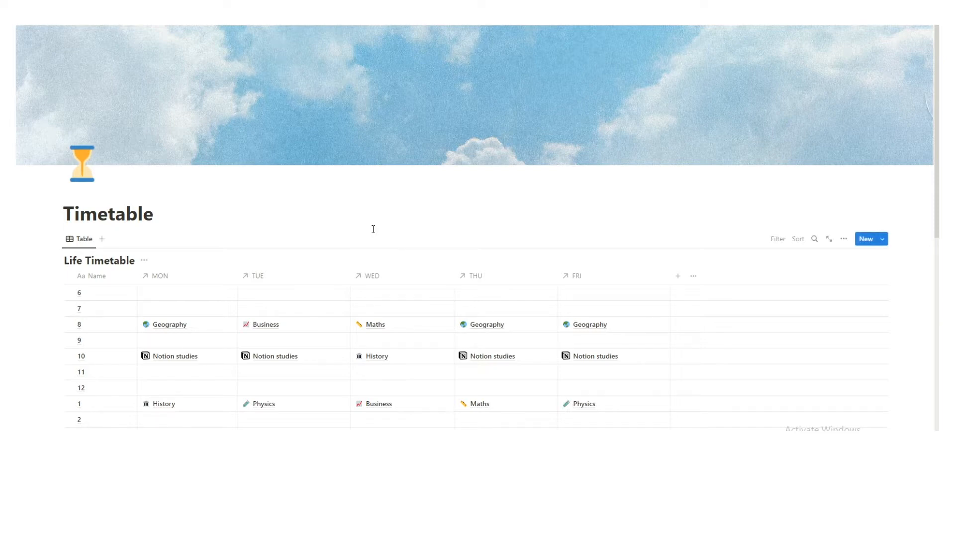
pyautogui.click(108, 214)
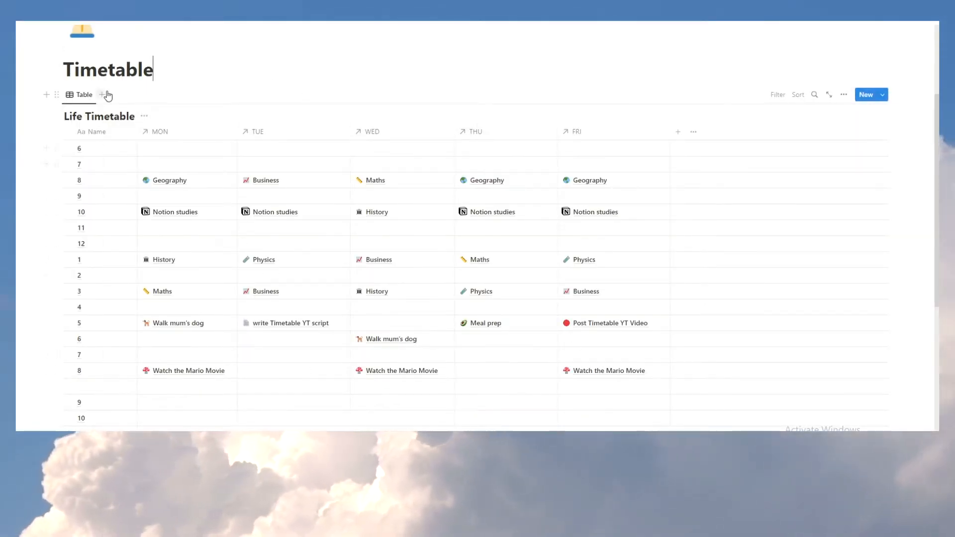
pyautogui.moveTo(97, 169)
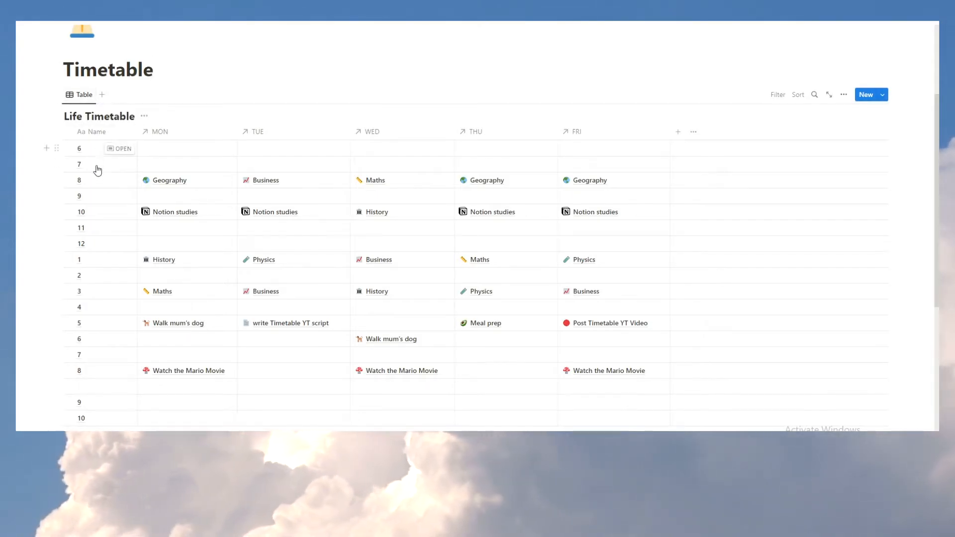
pyautogui.moveTo(104, 159)
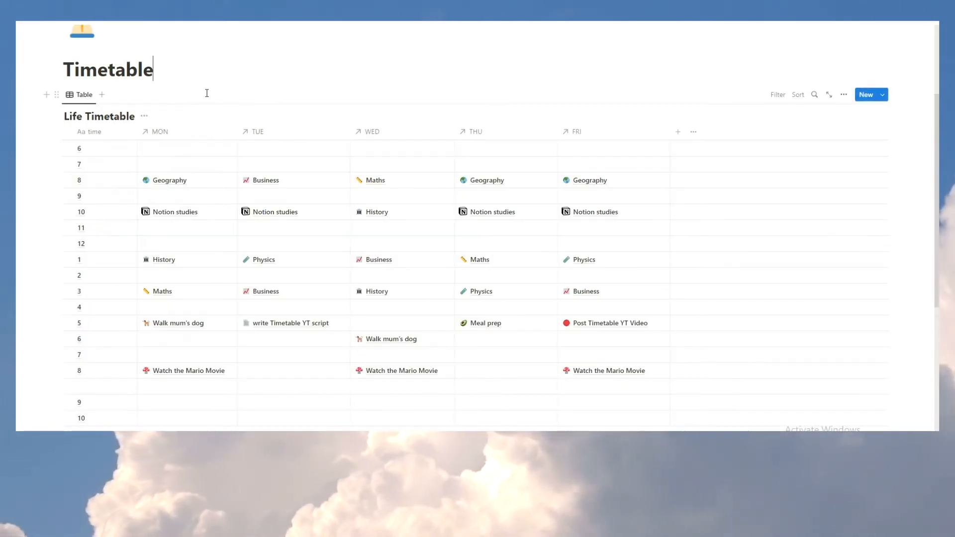
pyautogui.moveTo(100, 385)
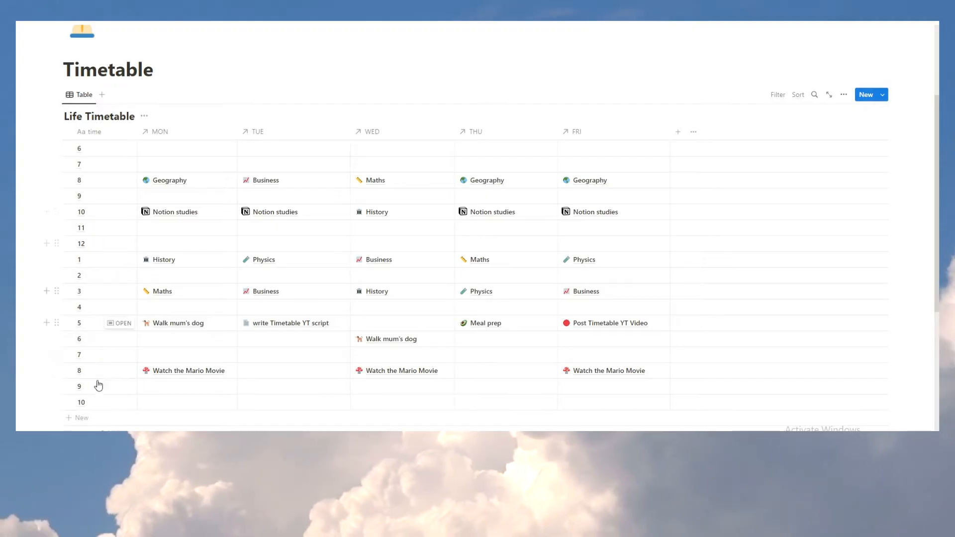
pyautogui.moveTo(289, 132)
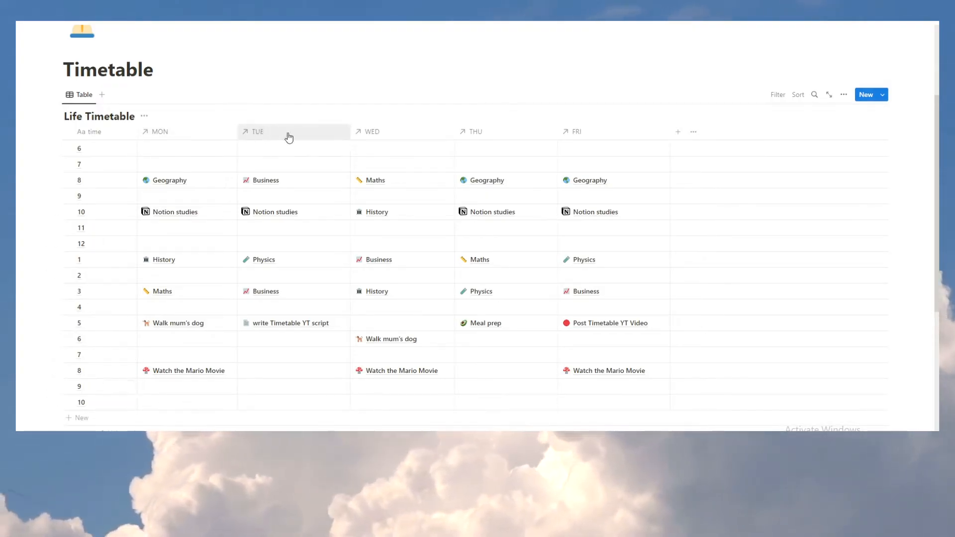
pyautogui.moveTo(663, 174)
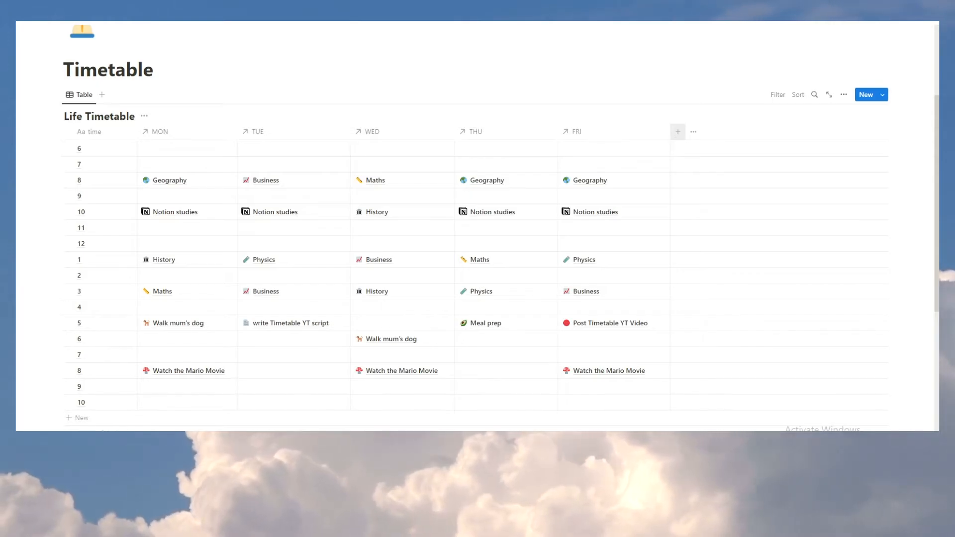
# Start a new Life Timetable property and browse the type list down to Relation.
pyautogui.click(677, 131)
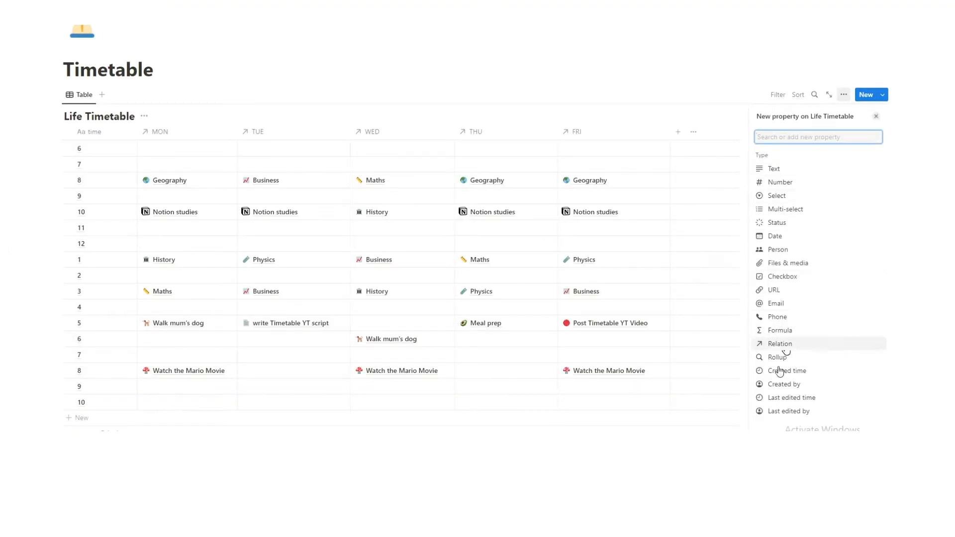
pyautogui.moveTo(818, 237)
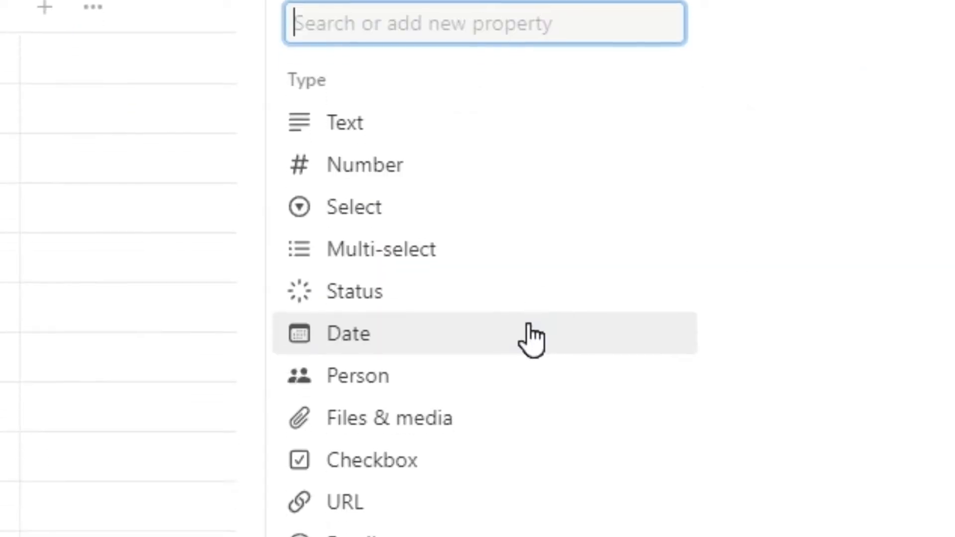
pyautogui.scroll(-3)
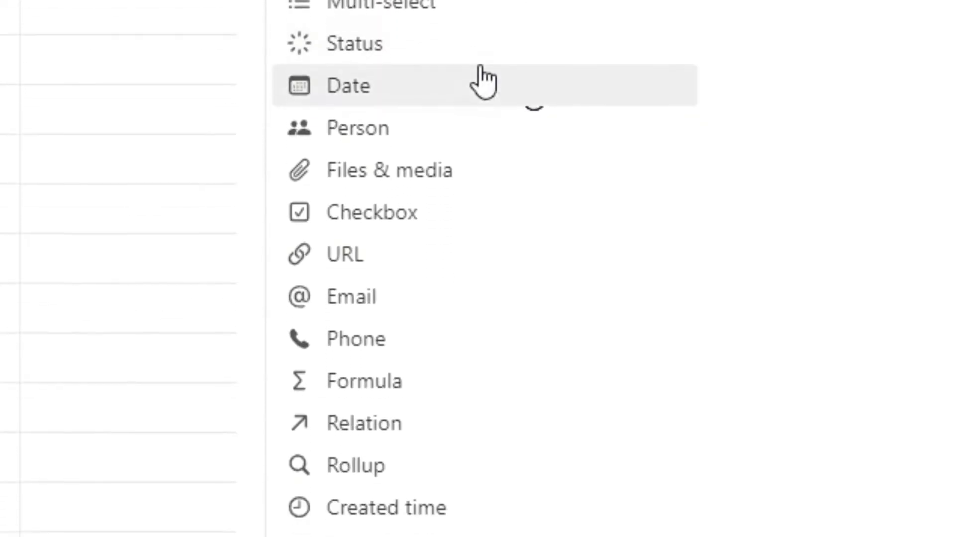
pyautogui.scroll(-3)
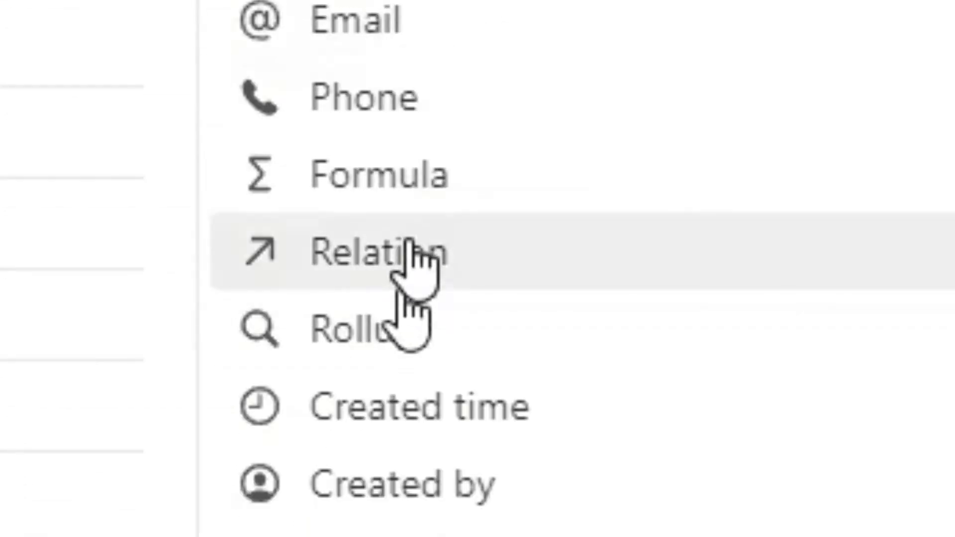
# Create a Task List relation property that is also shown on the Task List.
pyautogui.click(396, 251)
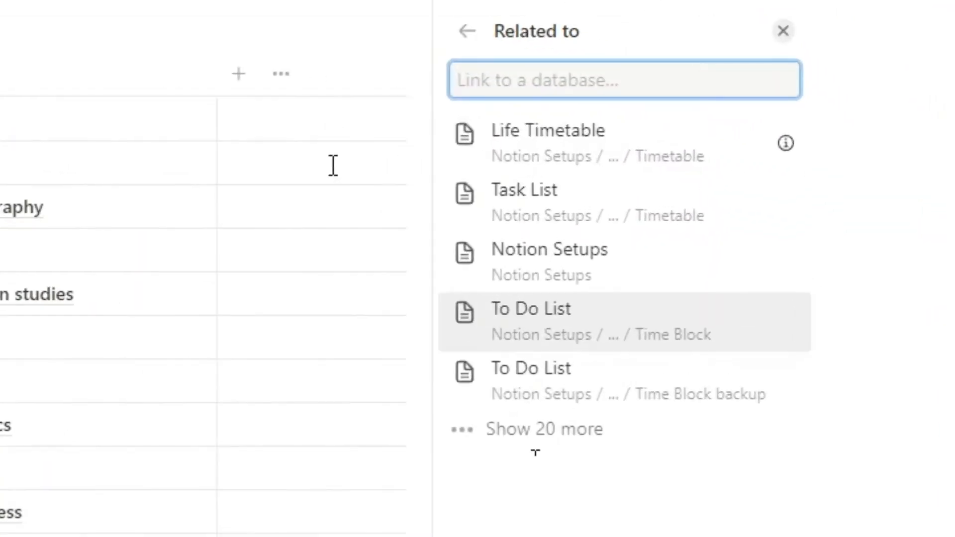
pyautogui.moveTo(448, 313)
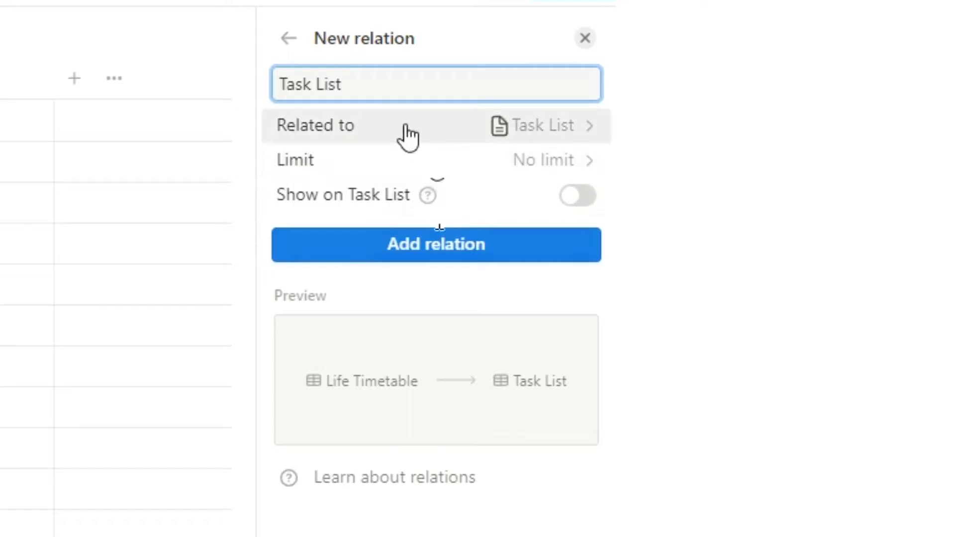
pyautogui.moveTo(591, 173)
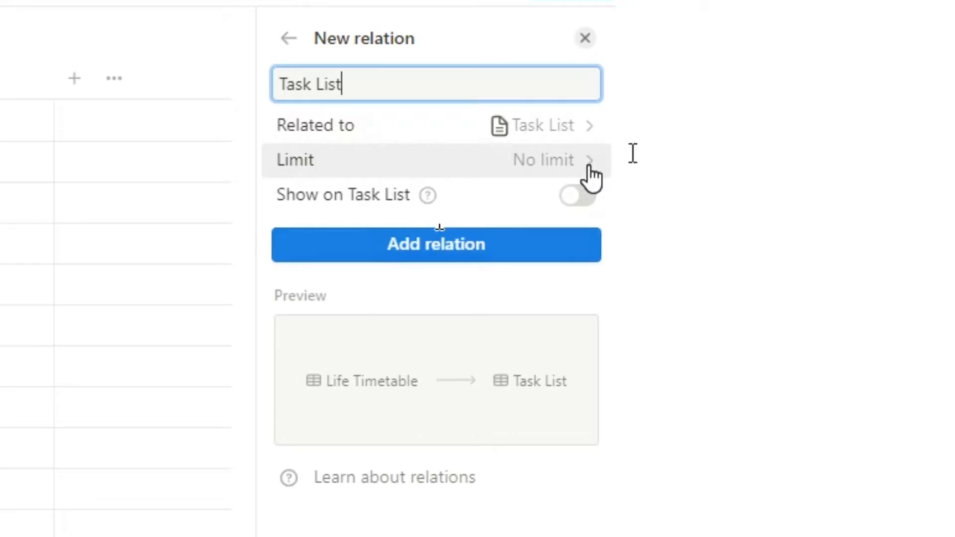
pyautogui.moveTo(445, 210)
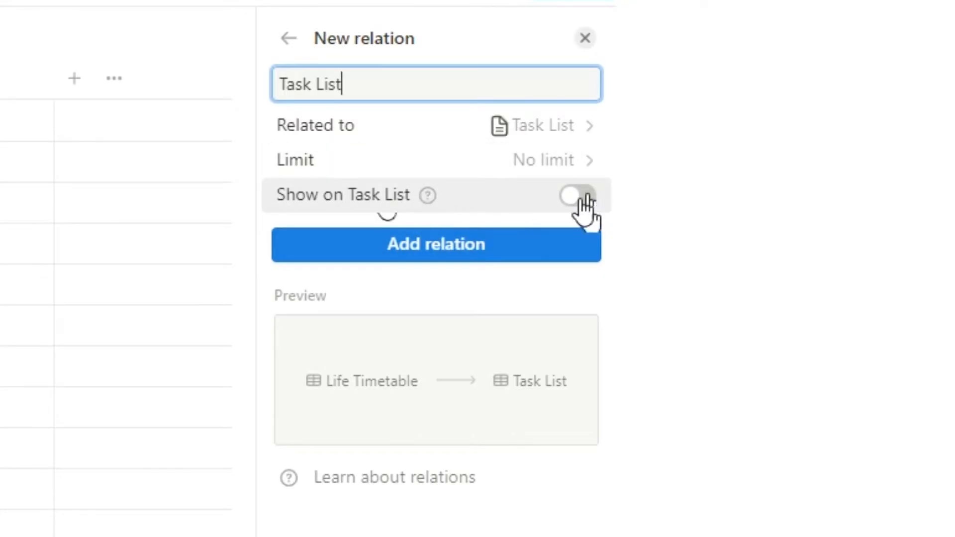
pyautogui.click(574, 196)
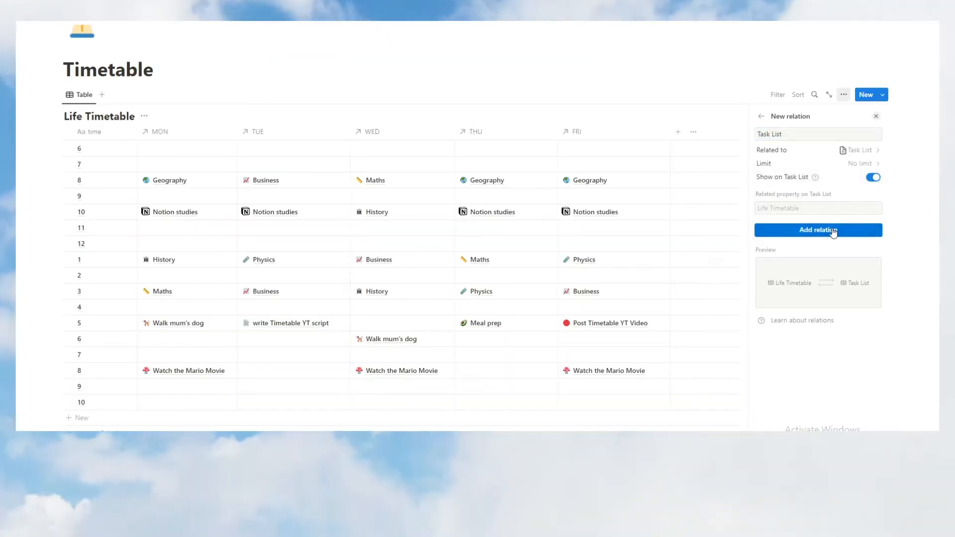
pyautogui.click(818, 230)
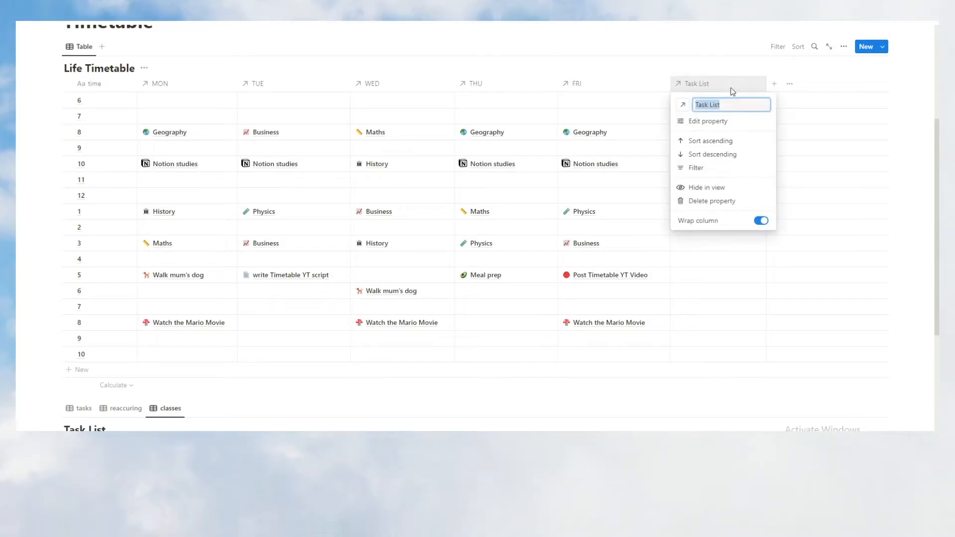
# Add a new task named 'subscribe to Notion Setups' to the Task List.
pyautogui.click(84, 408)
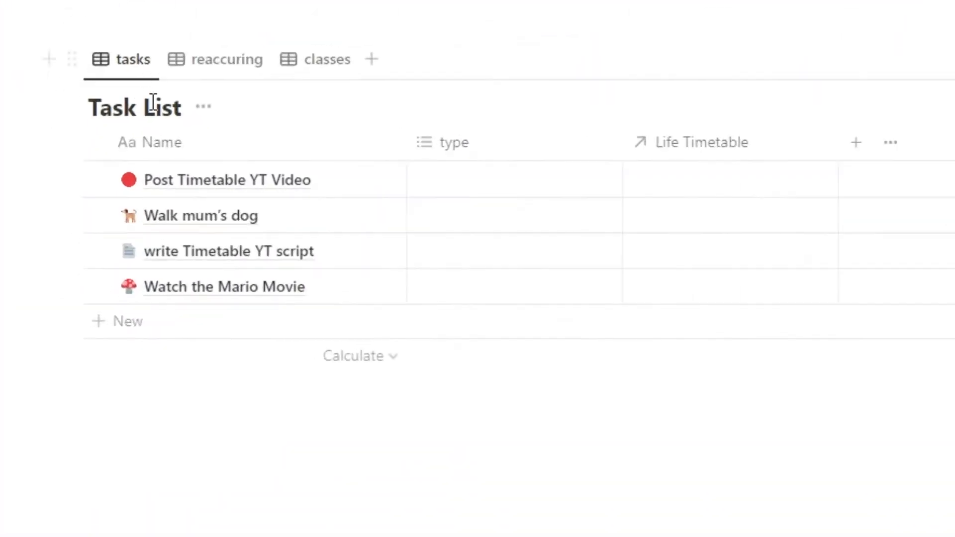
pyautogui.moveTo(129, 321)
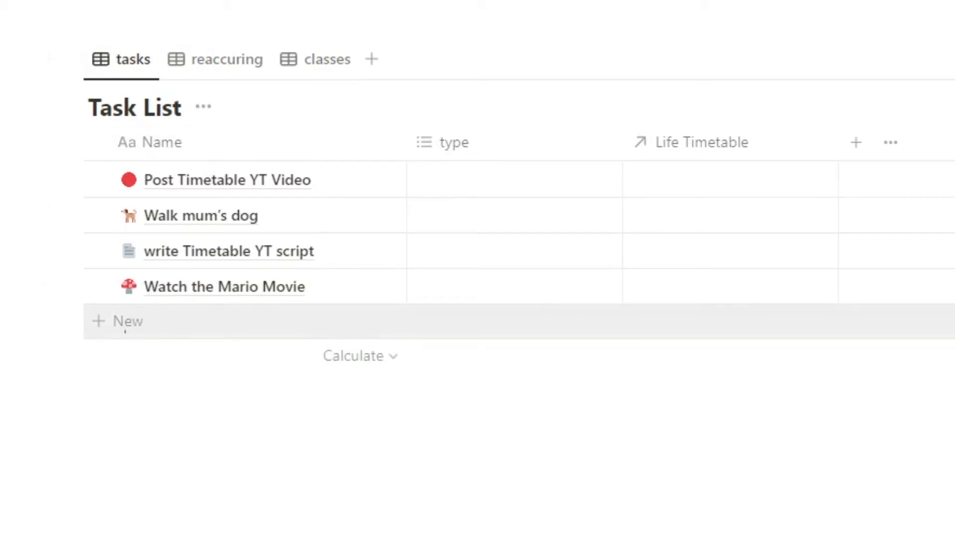
pyautogui.click(128, 322)
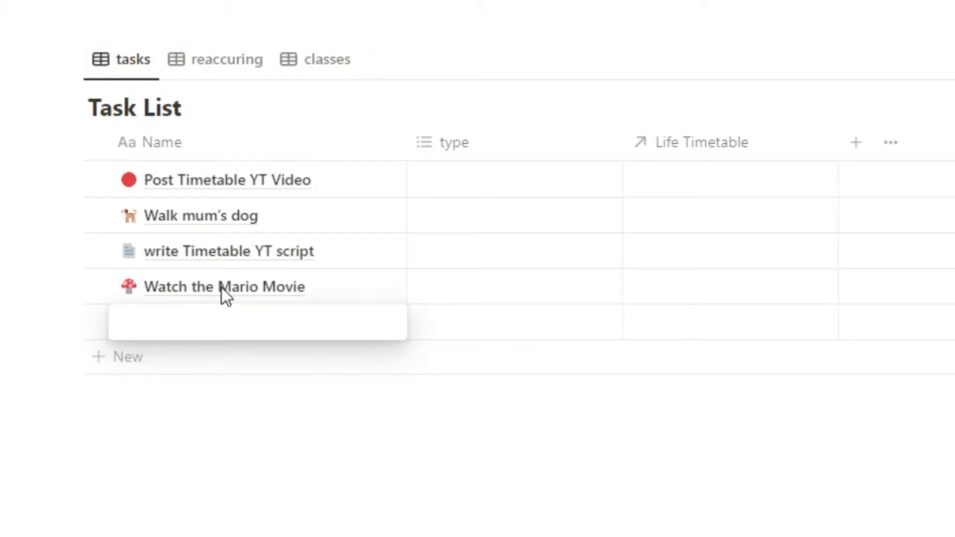
pyautogui.write('subscribe to')
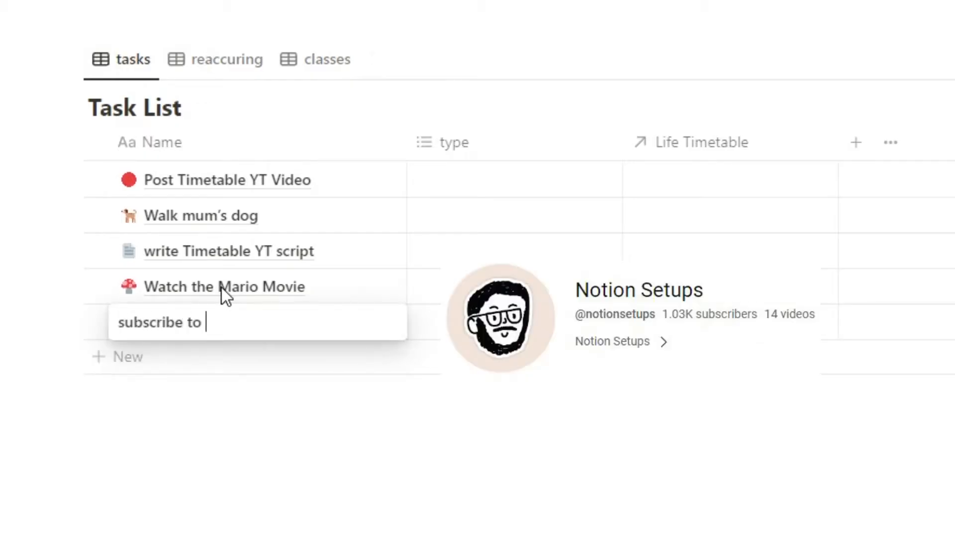
pyautogui.write('Notion Setups')
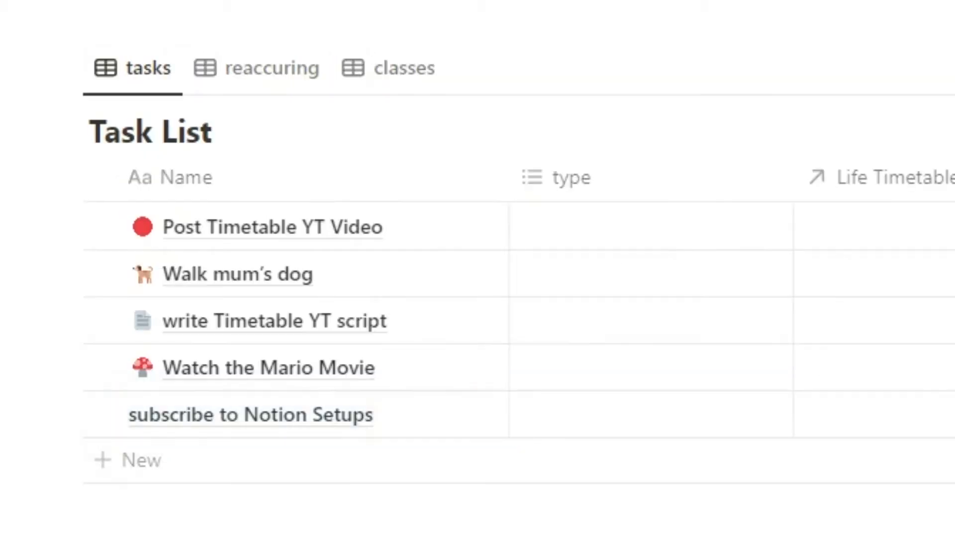
# Review the reaccuring and classes views, then return to the tasks view.
pyautogui.click(273, 67)
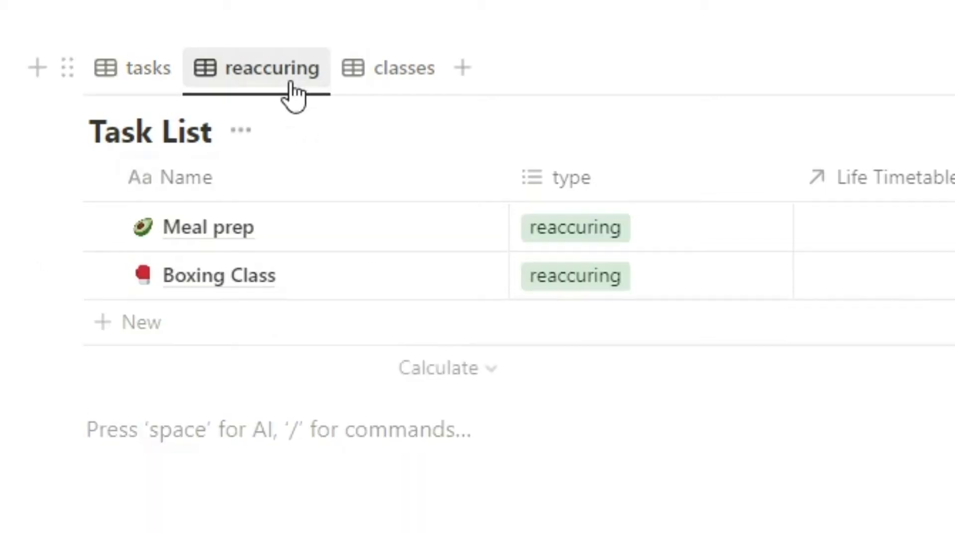
pyautogui.moveTo(451, 177)
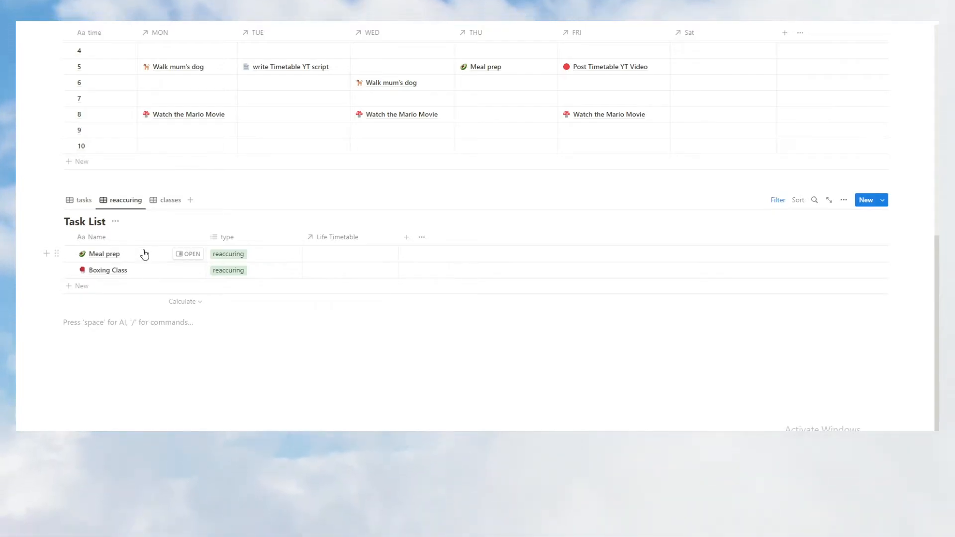
pyautogui.click(169, 200)
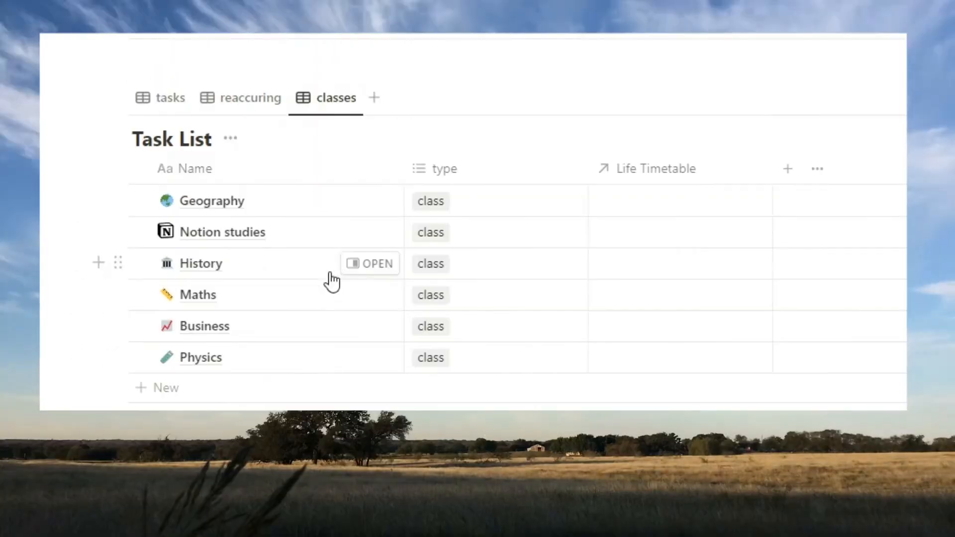
pyautogui.click(171, 97)
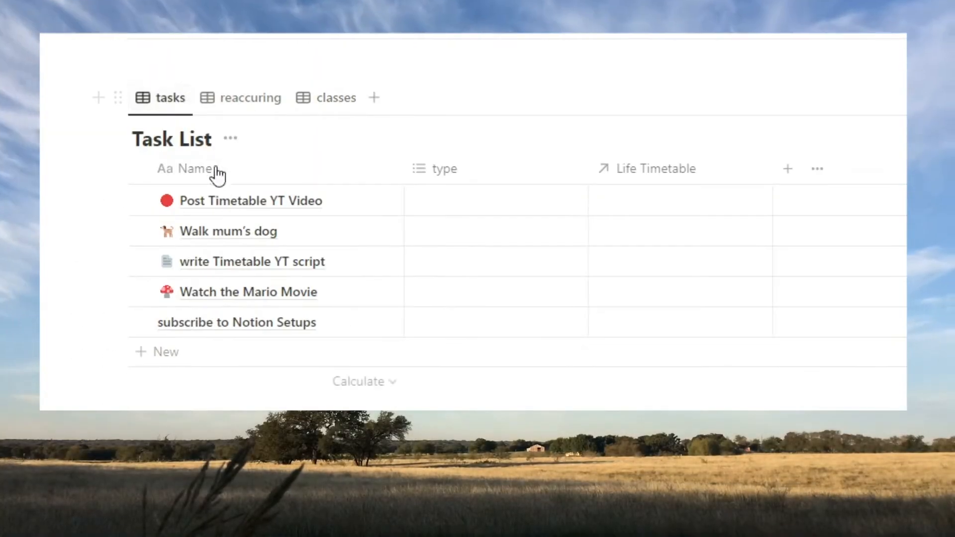
pyautogui.moveTo(179, 357)
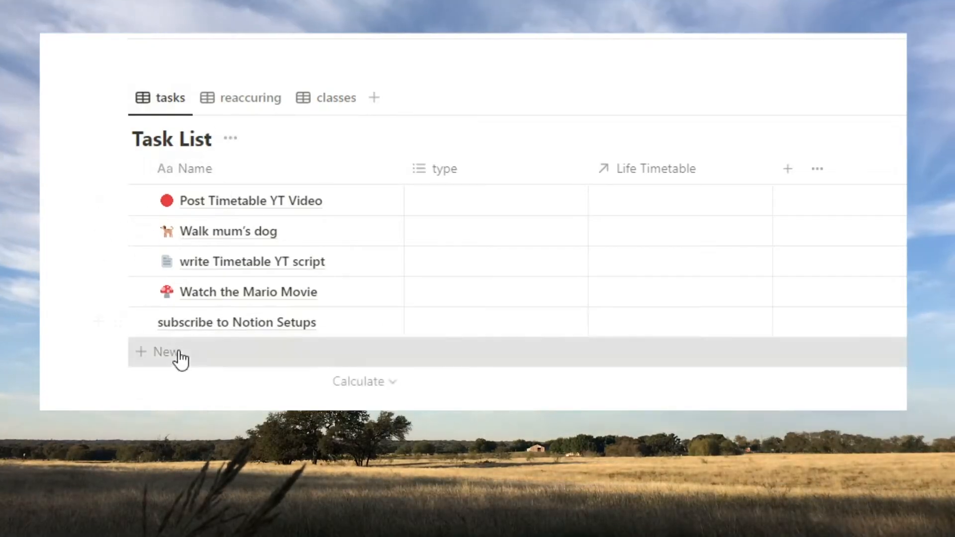
# Note 'be sure to say something useful' inside the write Timetable YT script task page.
pyautogui.click(164, 353)
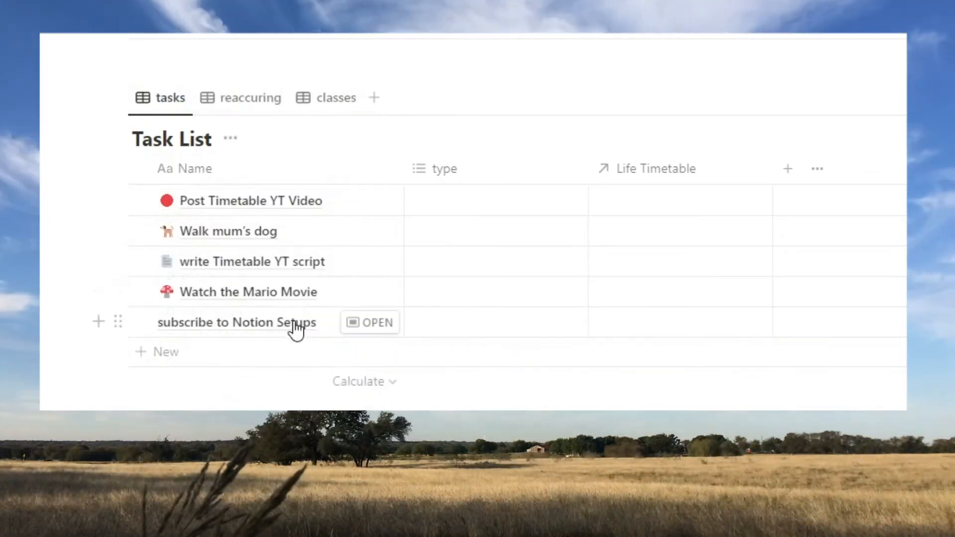
pyautogui.moveTo(177, 333)
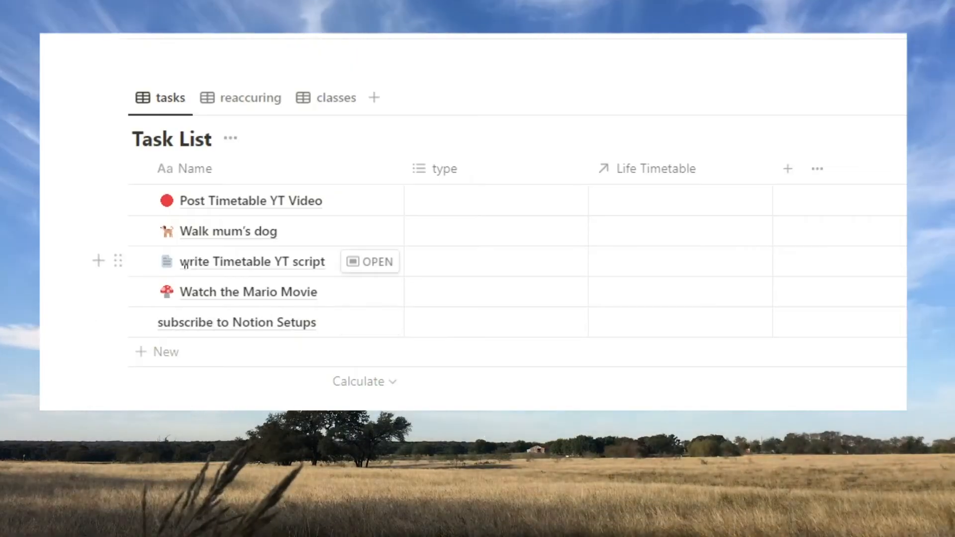
pyautogui.scroll(3)
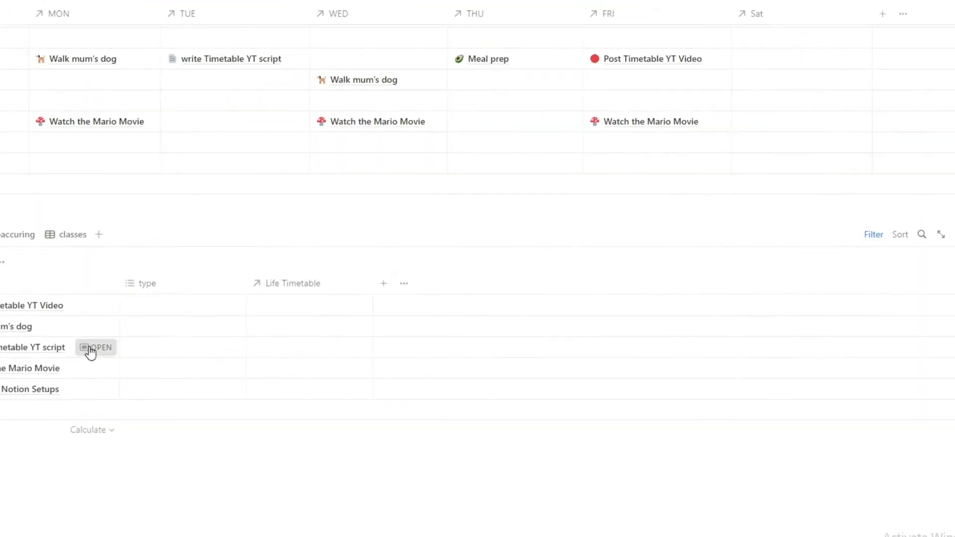
pyautogui.click(101, 347)
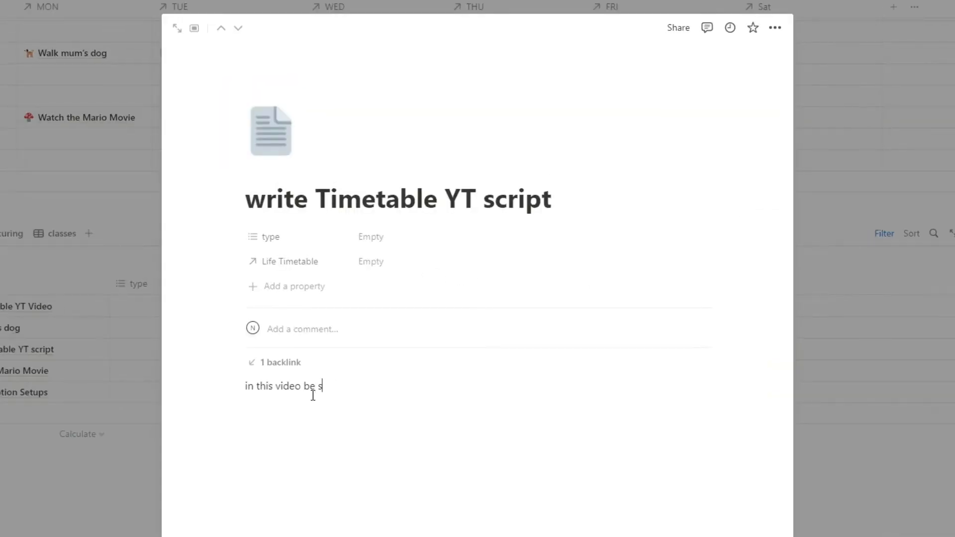
pyautogui.write('ure to say')
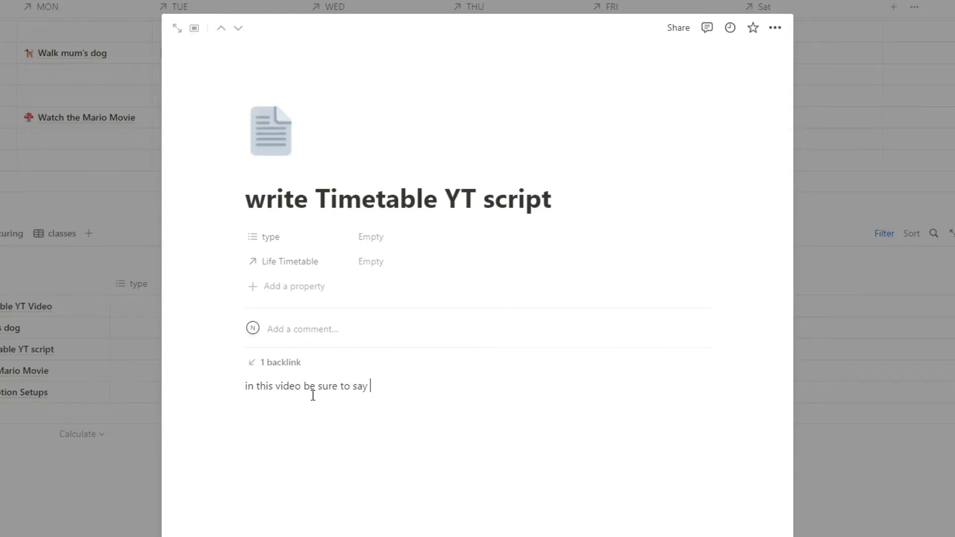
pyautogui.write('something useful')
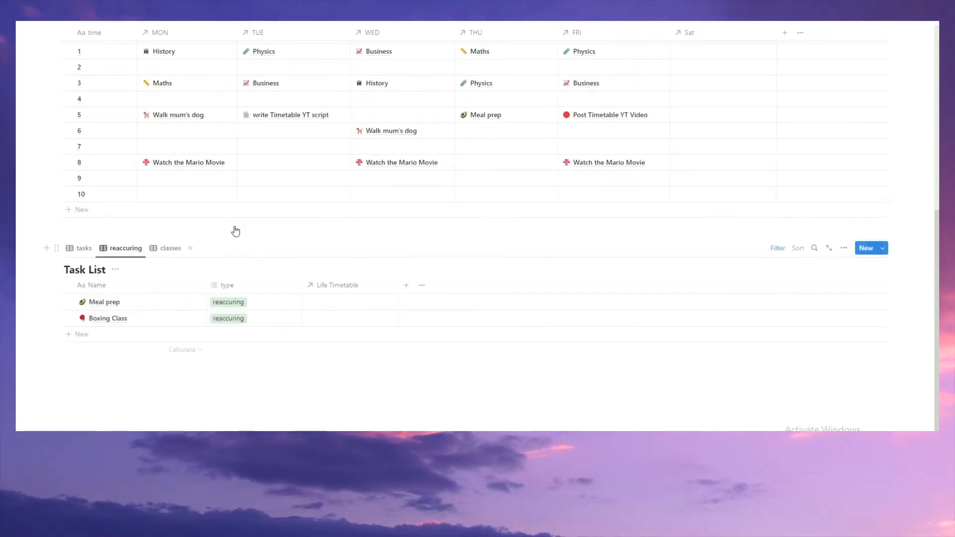
# Add a recurring 'part time job' task with a money emoji icon, then show the classes list.
pyautogui.click(81, 334)
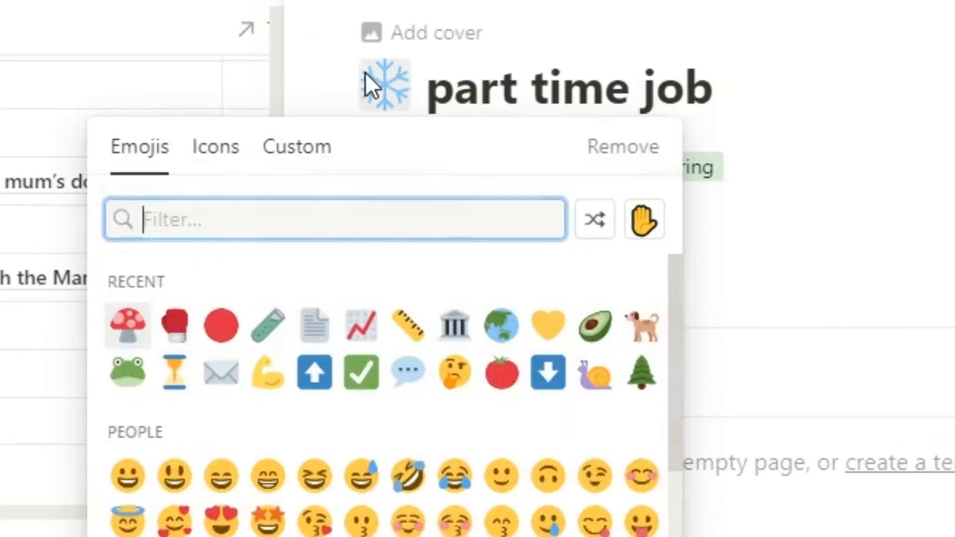
pyautogui.write('money')
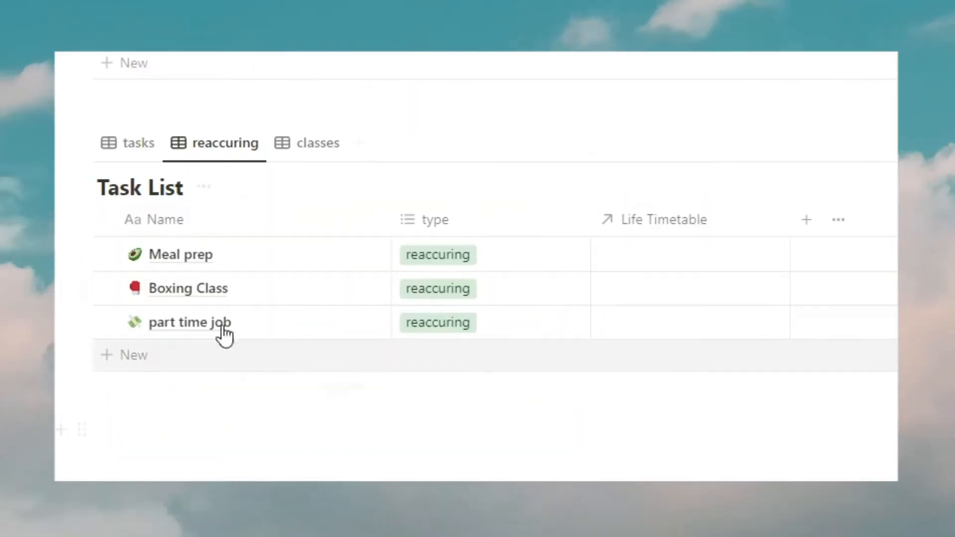
pyautogui.click(308, 143)
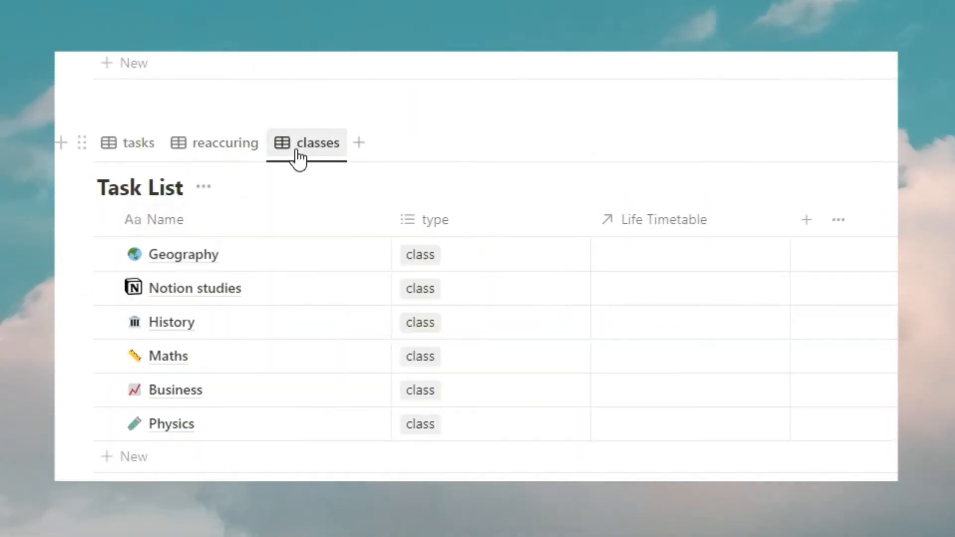
# Add a Science class row with type class and an emoji icon to the classes list.
pyautogui.click(133, 457)
pyautogui.write('Science')
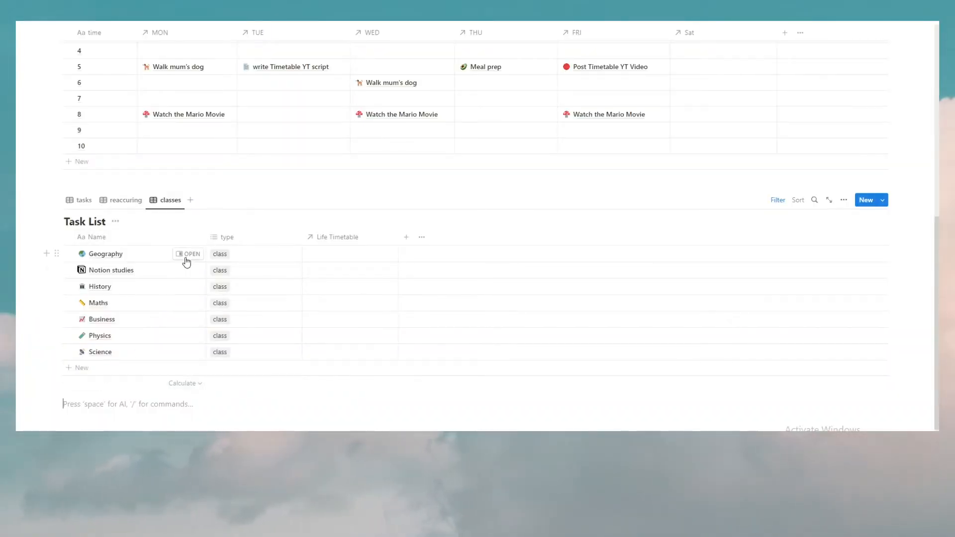
pyautogui.moveTo(187, 254)
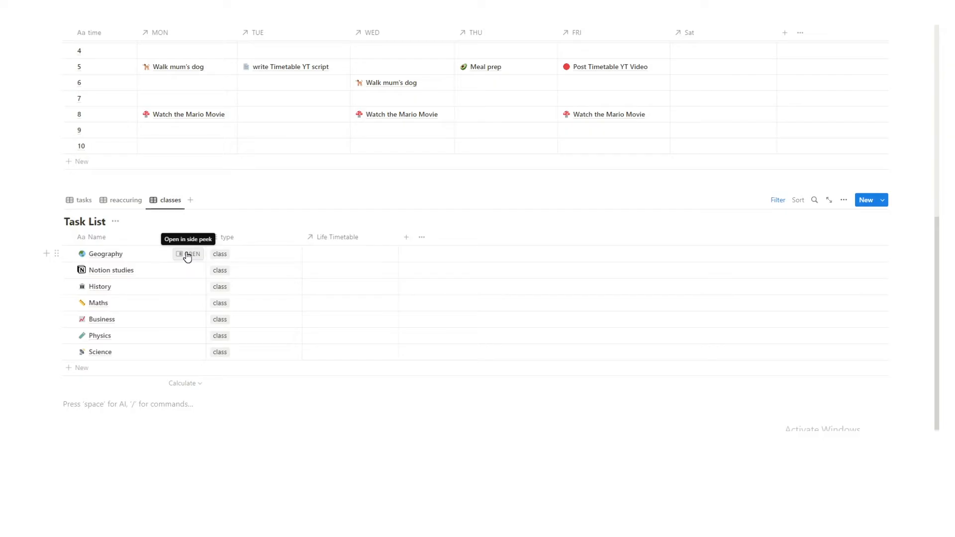
pyautogui.scroll(3)
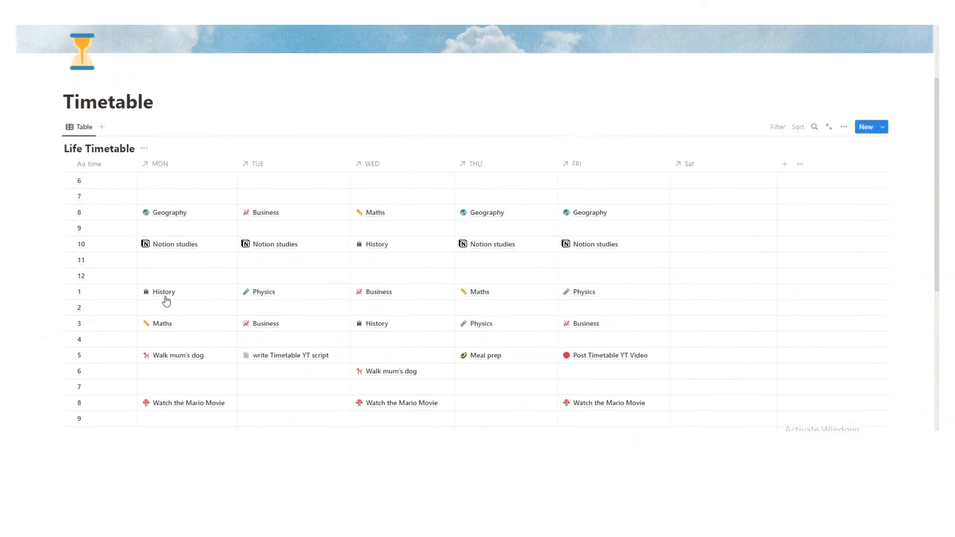
# Open the Geography class page in side peek beside the classes list.
pyautogui.scroll(-3)
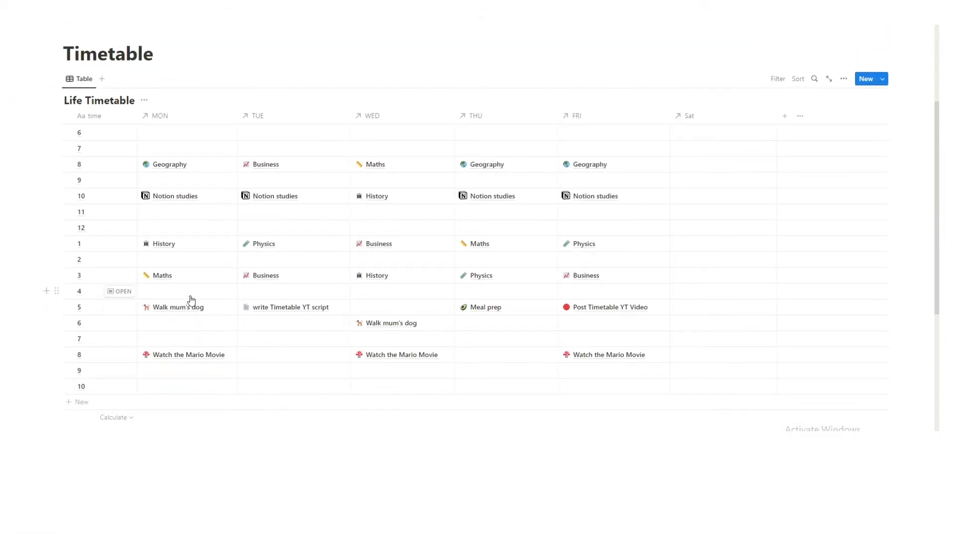
pyautogui.scroll(-3)
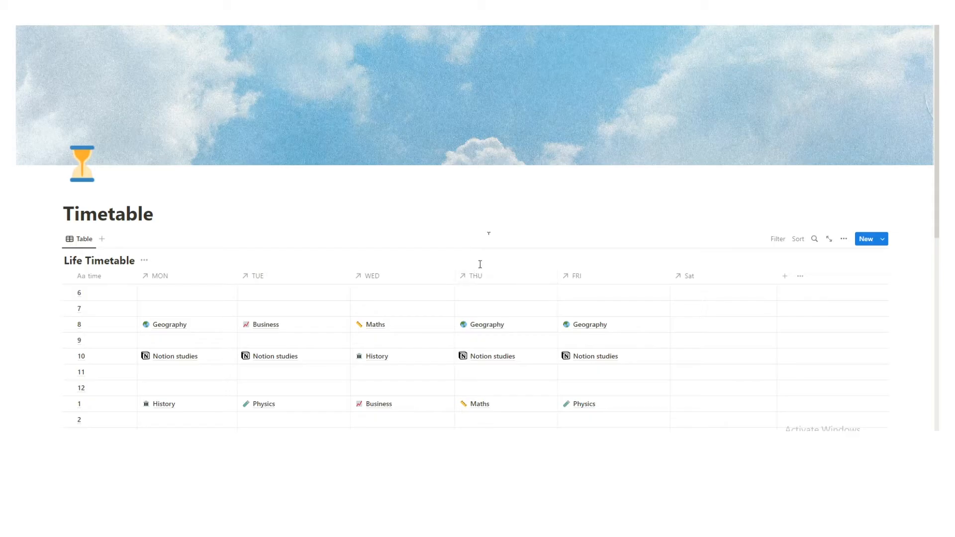
pyautogui.moveTo(494, 260)
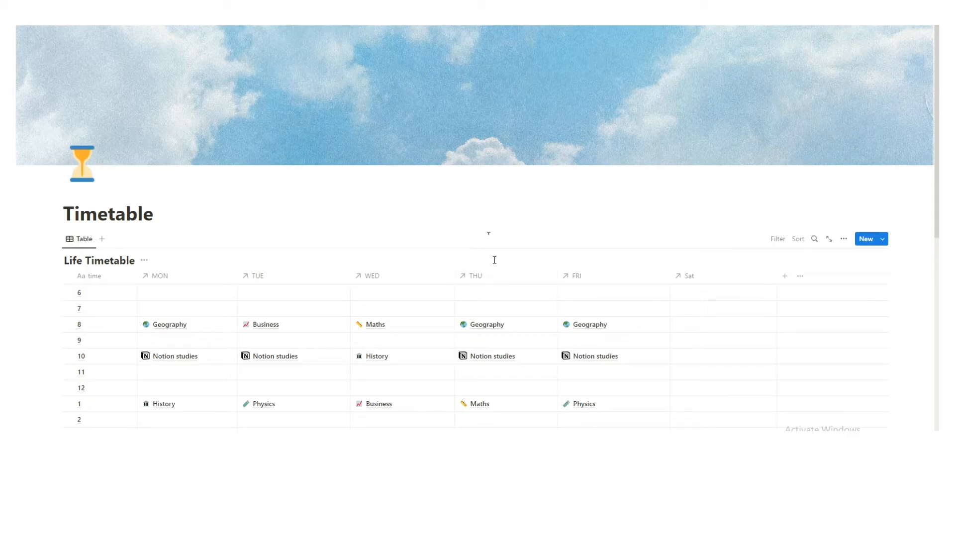
pyautogui.scroll(-3)
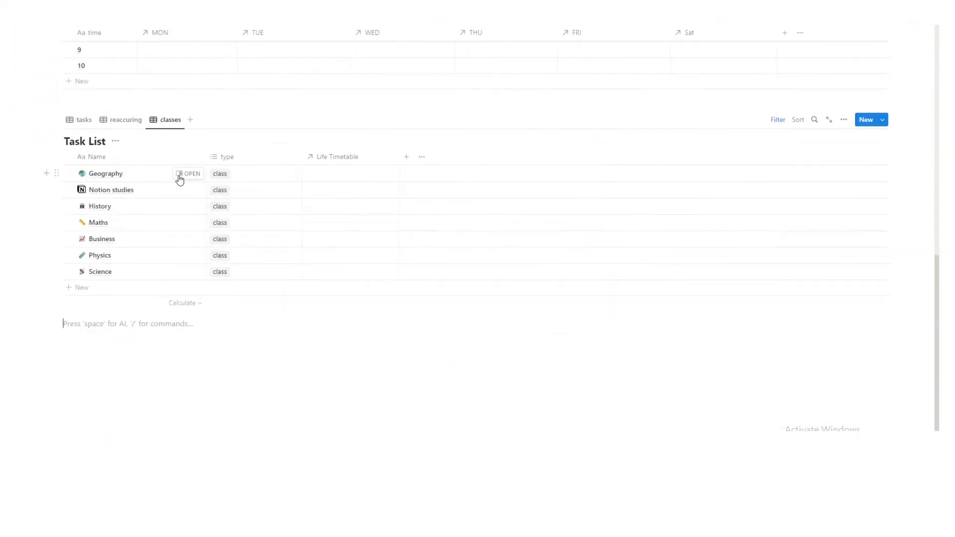
pyautogui.click(189, 174)
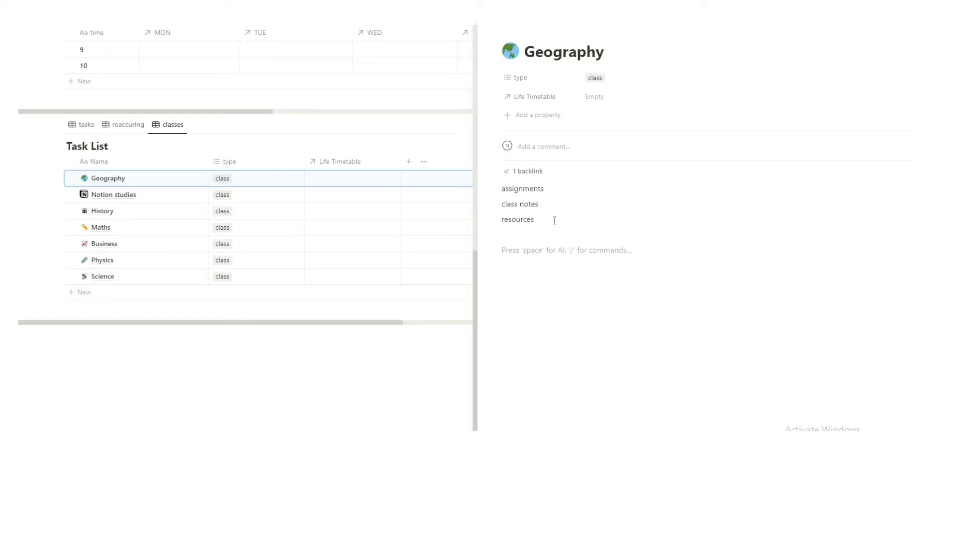
# Enter '30th Apru' on the Geography page before closing it back to the Life Timetable.
pyautogui.write('30th Apru')
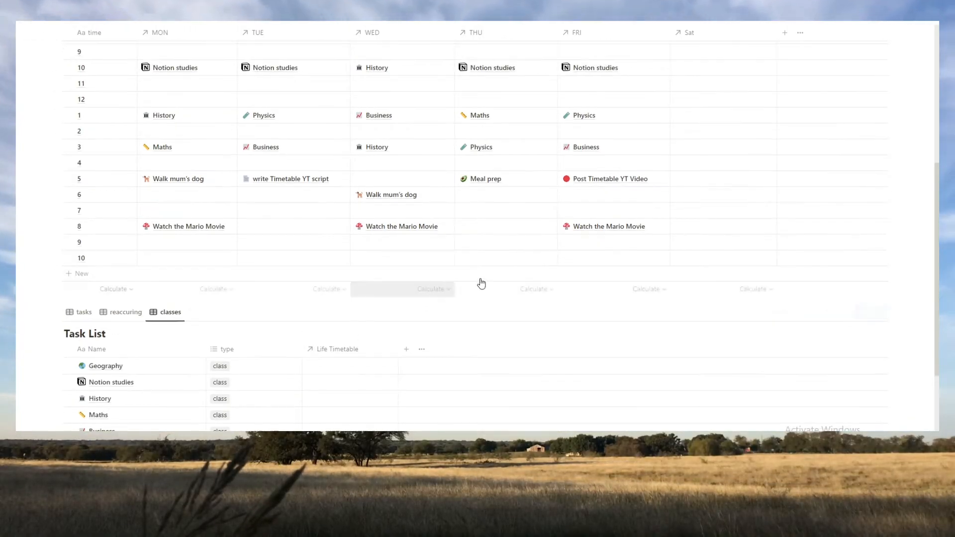
# Link Geography into the Saturday 8 o'clock slot of the Life Timetable.
pyautogui.scroll(3)
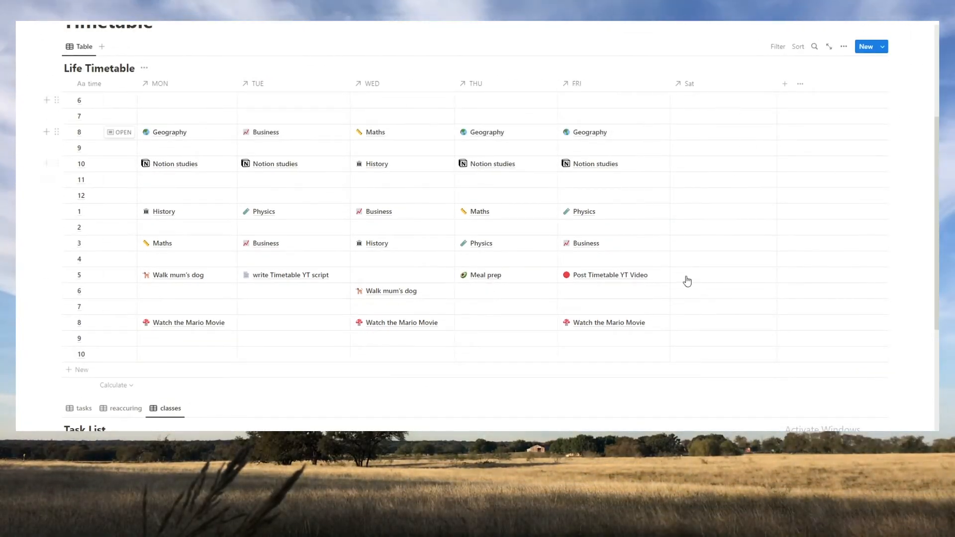
pyautogui.scroll(-3)
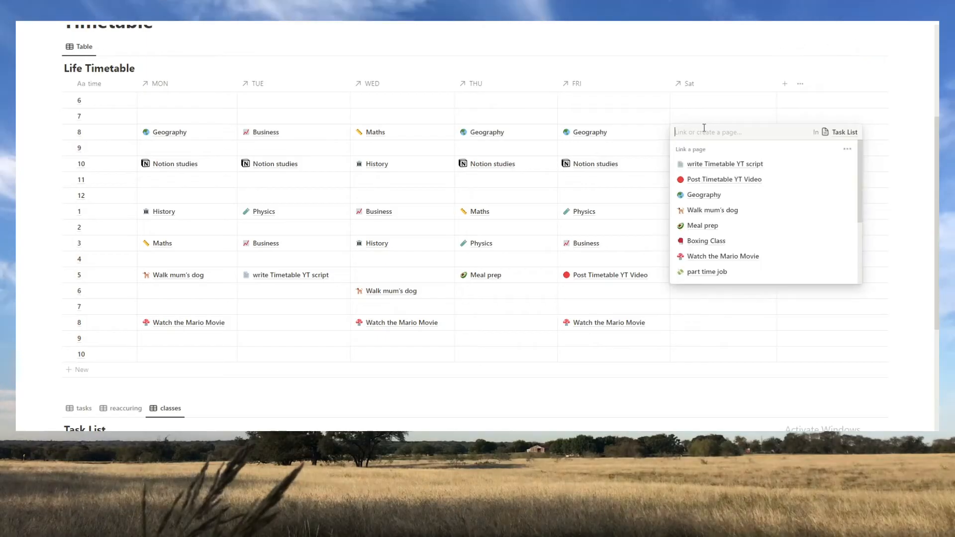
pyautogui.click(705, 194)
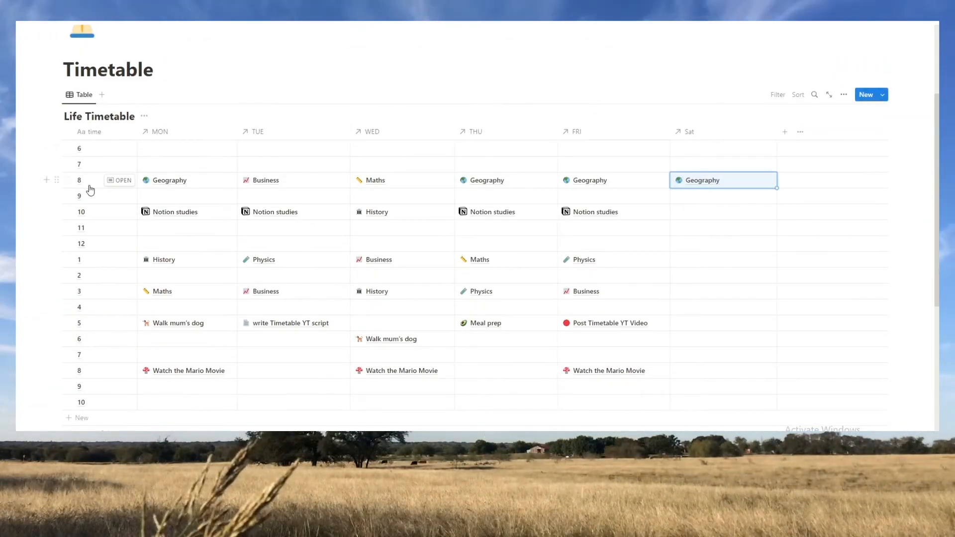
pyautogui.scroll(-3)
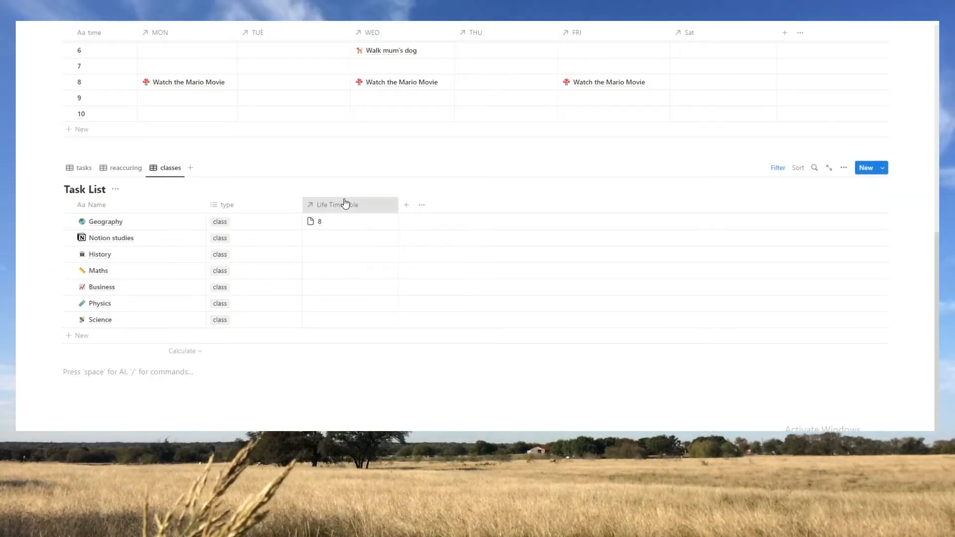
# Hide the Life Timetable relation column from the classes list view.
pyautogui.click(338, 204)
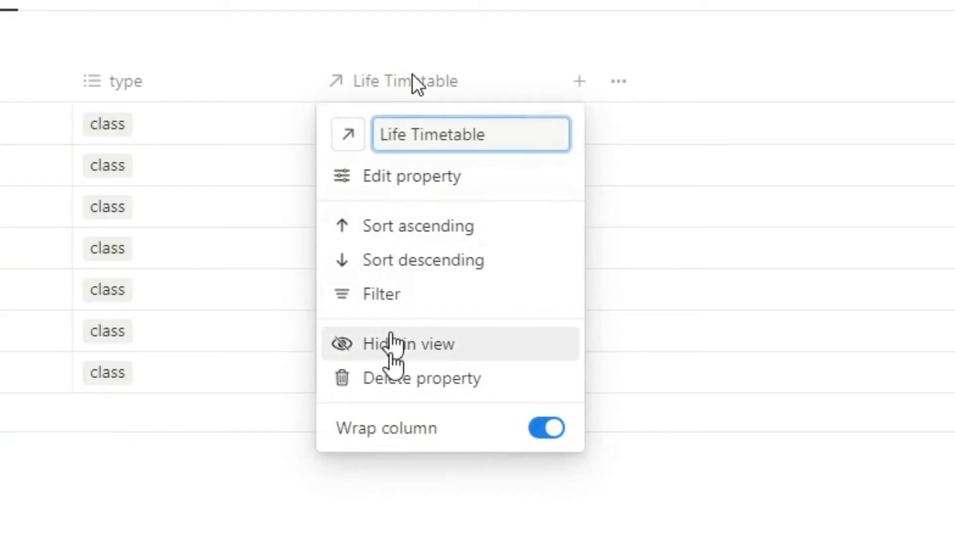
pyautogui.click(408, 343)
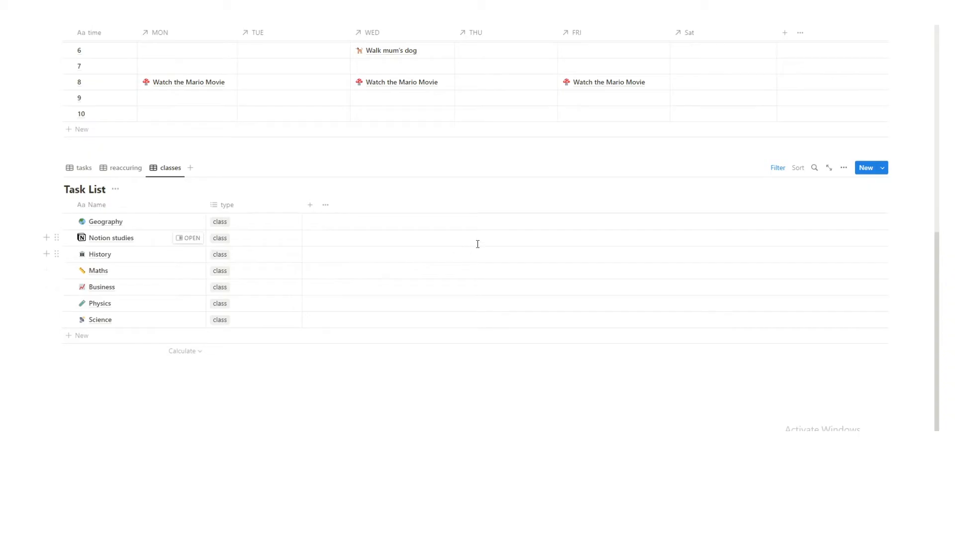
pyautogui.moveTo(104, 221)
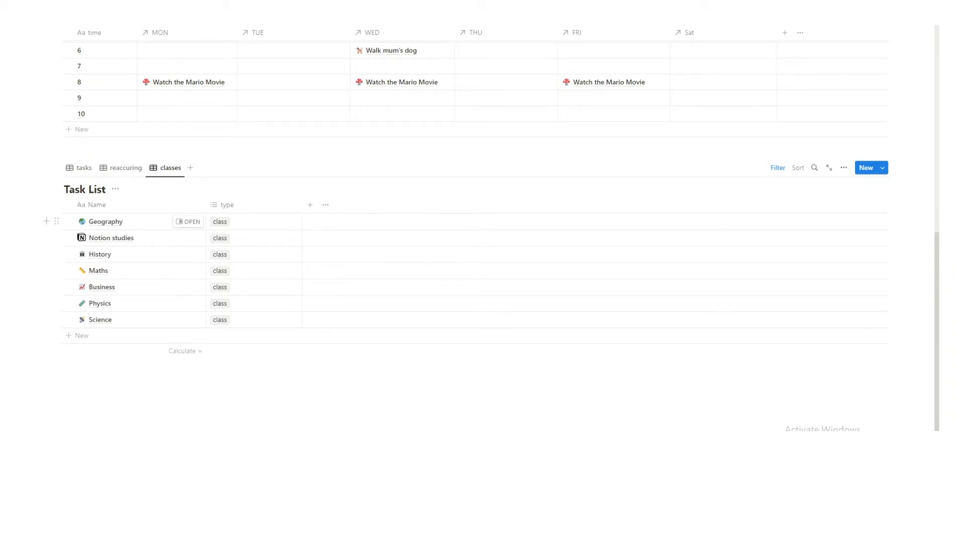
pyautogui.moveTo(603, 185)
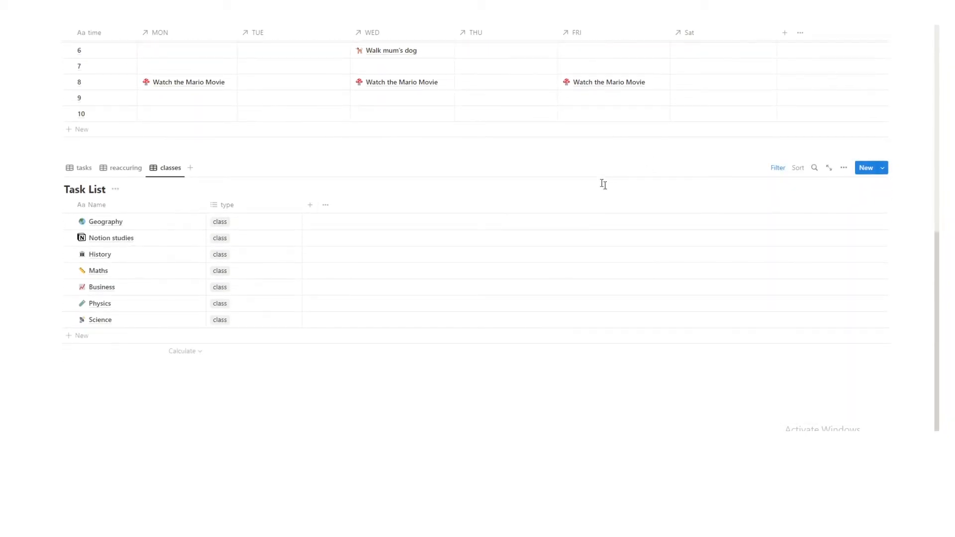
pyautogui.moveTo(370, 218)
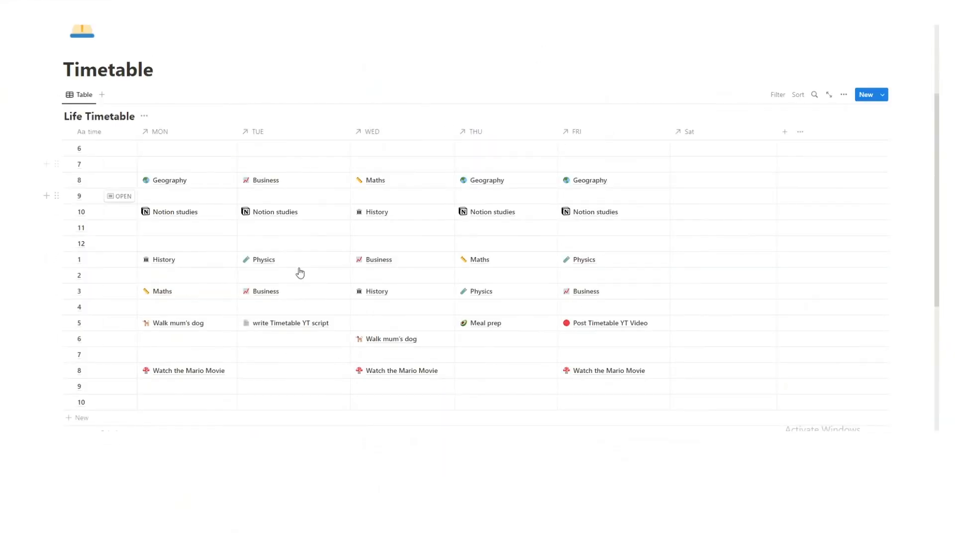
pyautogui.scroll(-3)
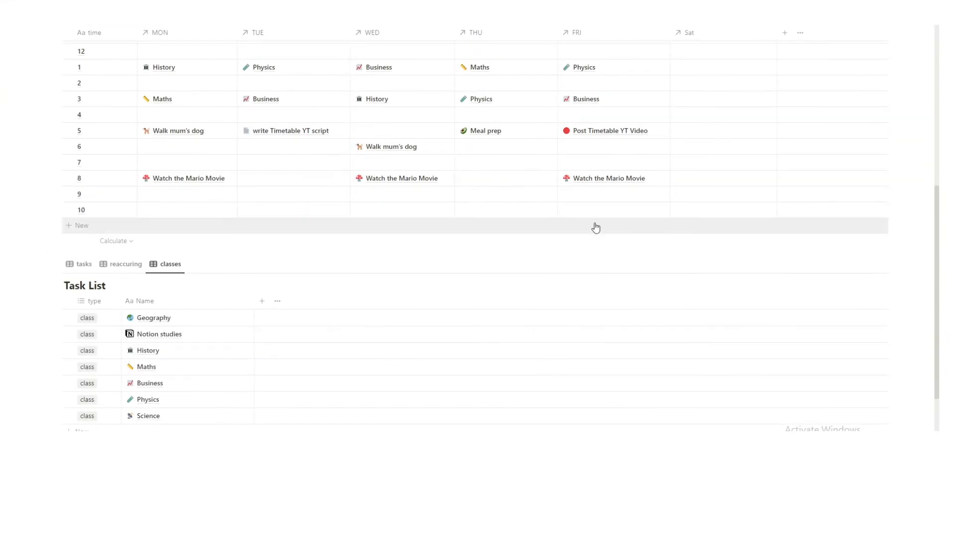
pyautogui.click(83, 264)
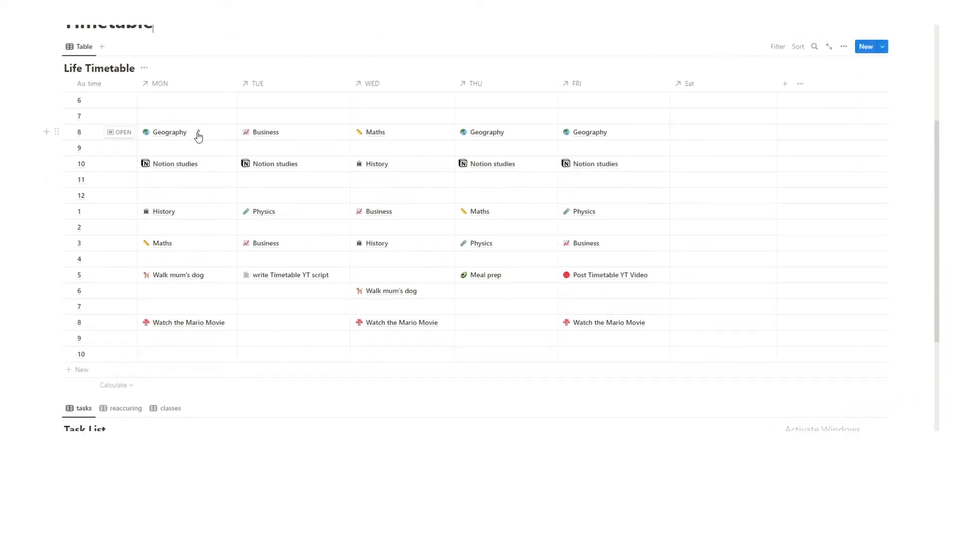
pyautogui.moveTo(164, 244)
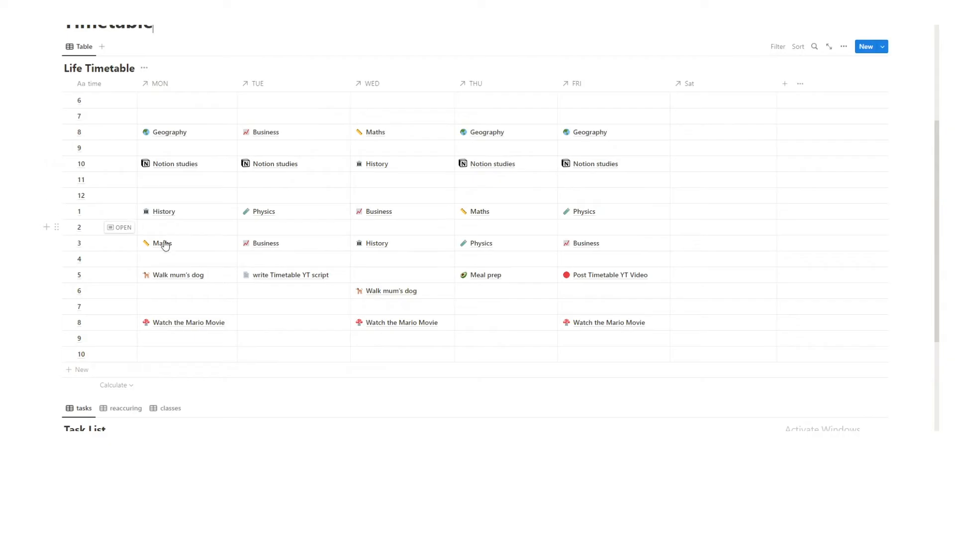
pyautogui.moveTo(223, 274)
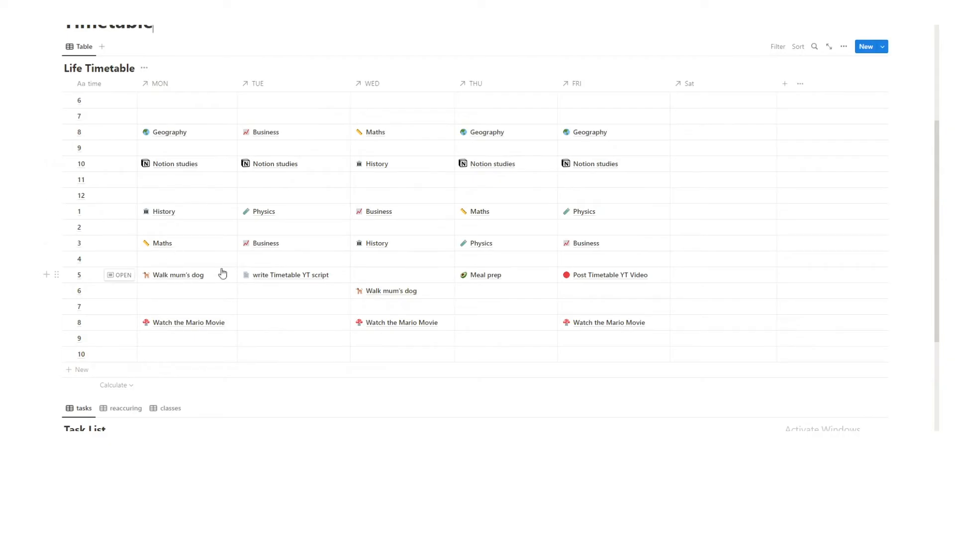
pyautogui.scroll(-3)
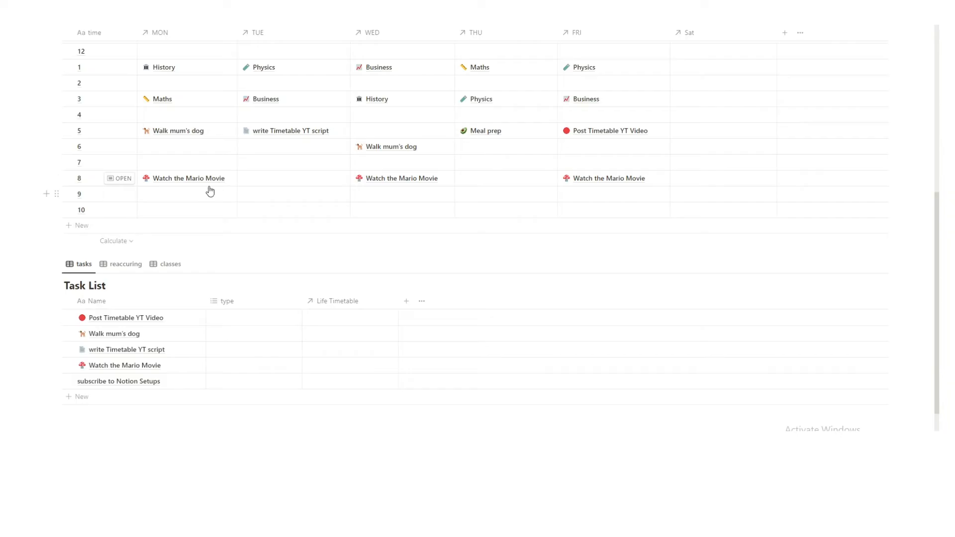
pyautogui.moveTo(203, 181)
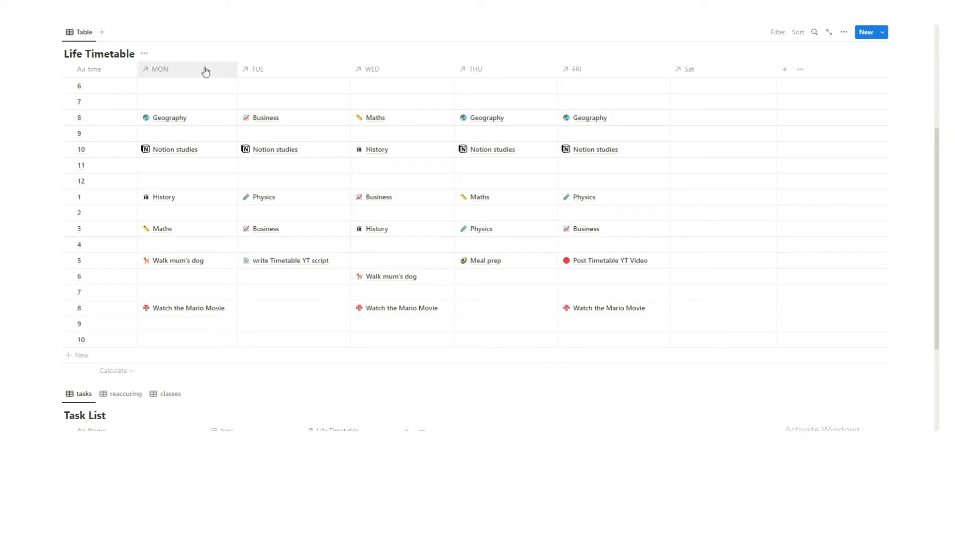
pyautogui.moveTo(173, 48)
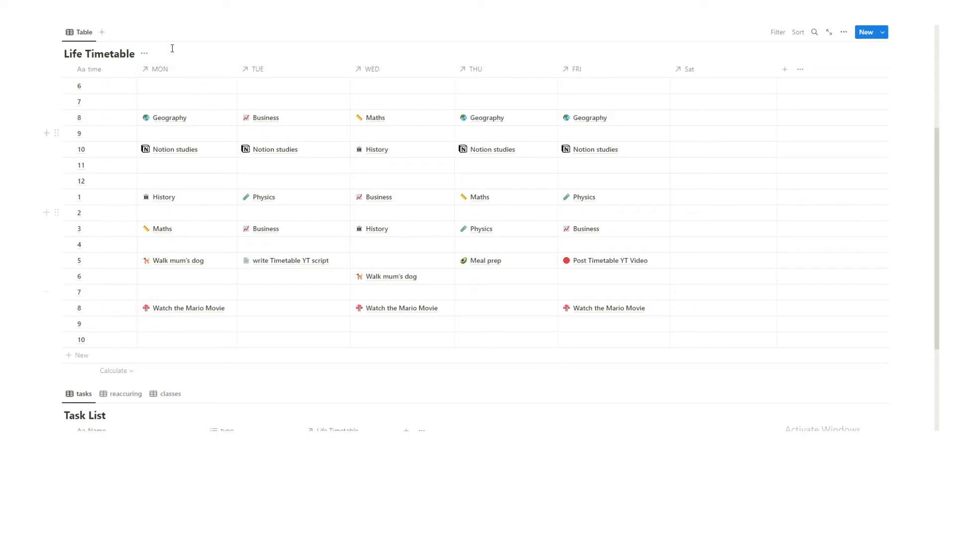
pyautogui.moveTo(211, 287)
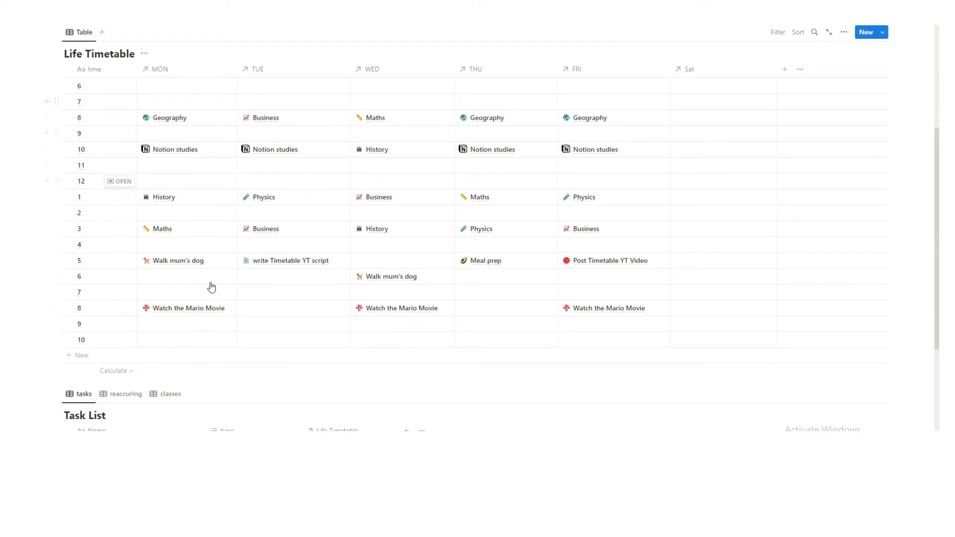
pyautogui.scroll(-3)
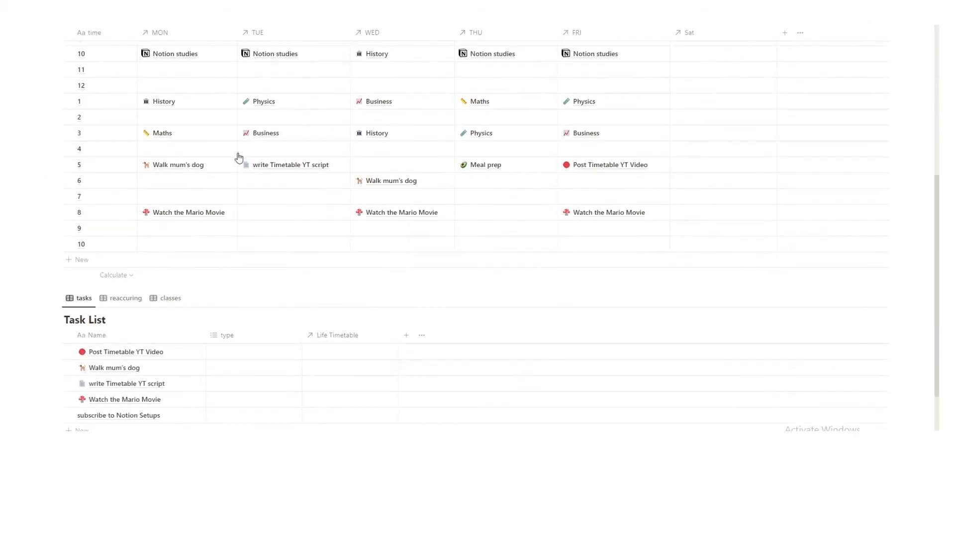
pyautogui.scroll(3)
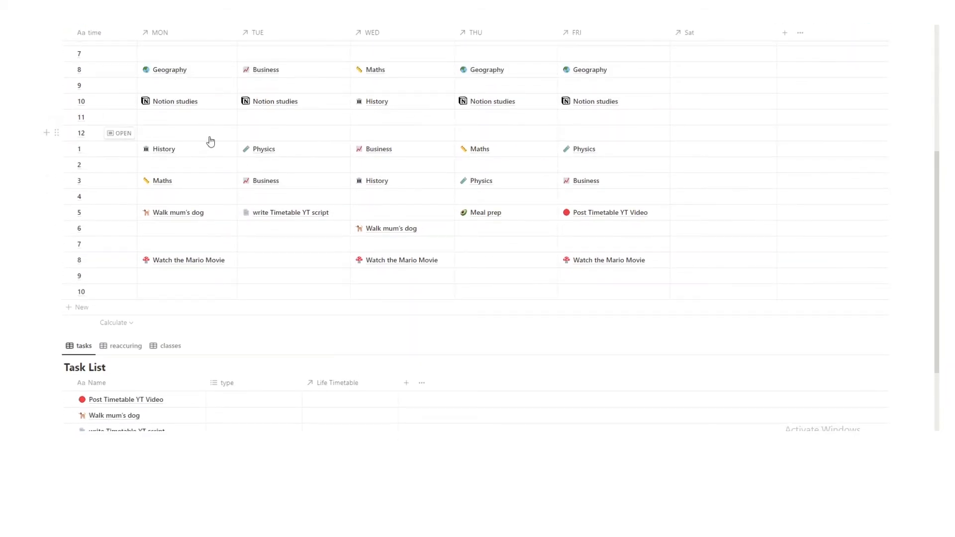
pyautogui.moveTo(207, 110)
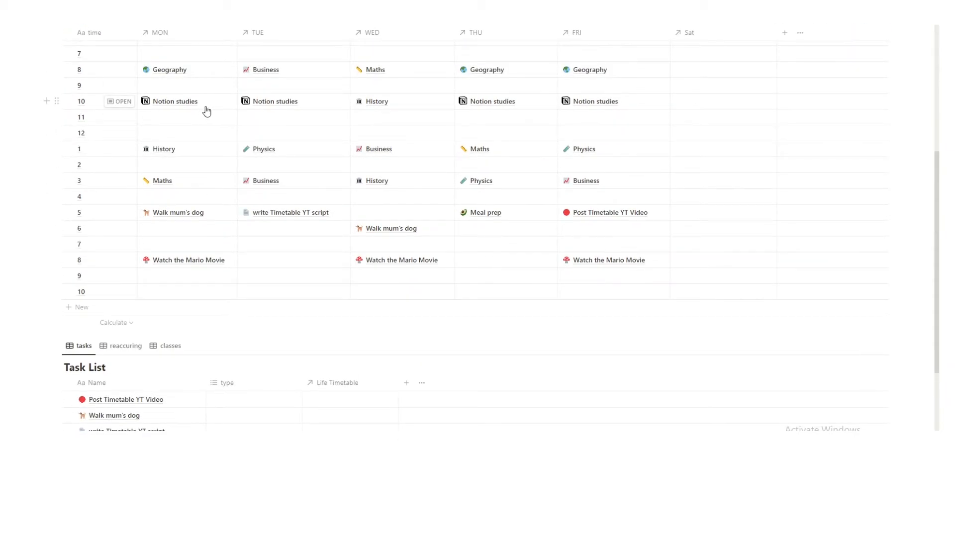
pyautogui.moveTo(205, 111)
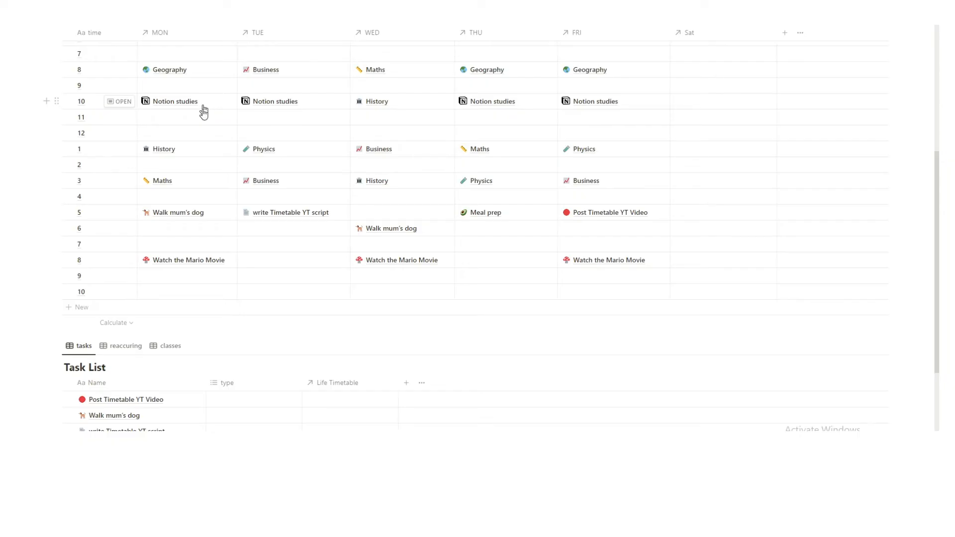
pyautogui.moveTo(180, 237)
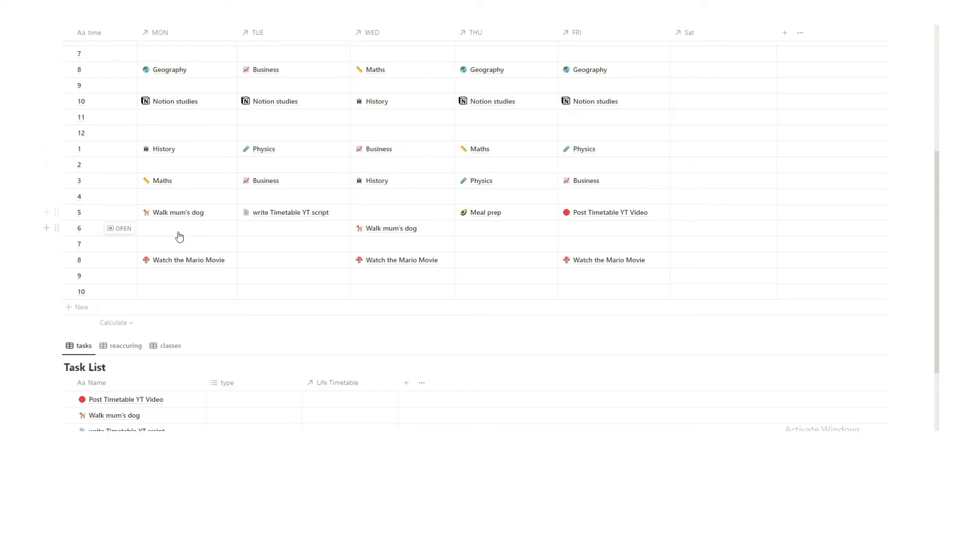
pyautogui.moveTo(176, 247)
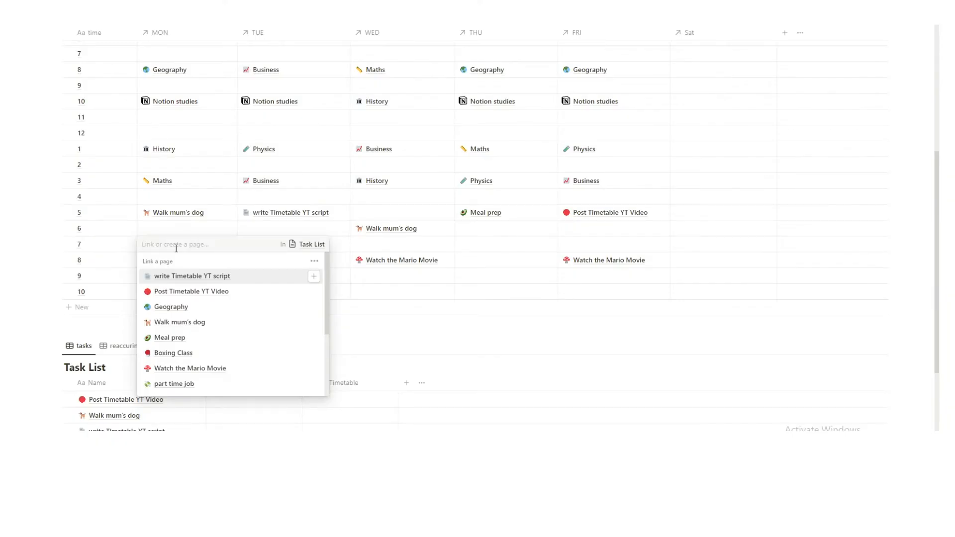
# Link 'subscribe to Notion Setups' from the Task List into Monday's 7 o'clock slot.
pyautogui.write('subscribe to Notion Setups')
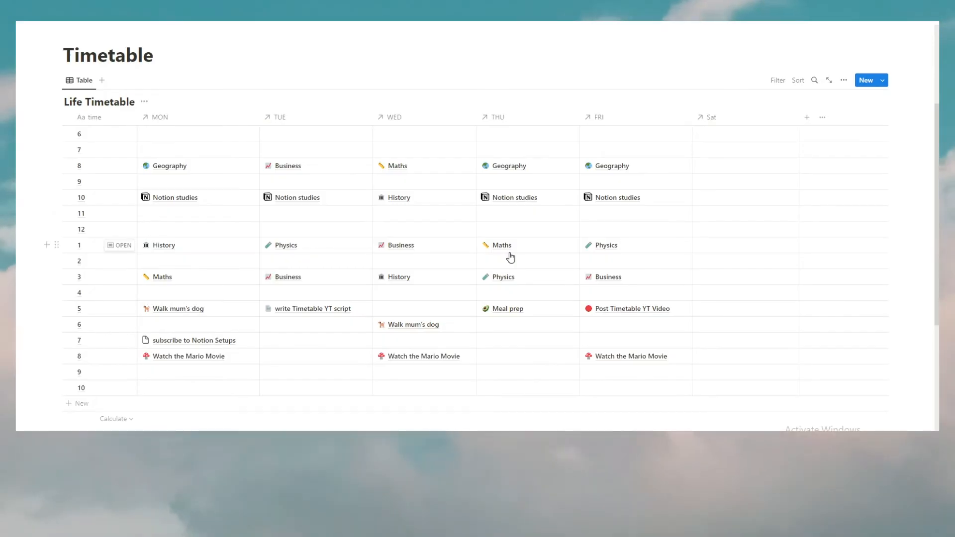
pyautogui.moveTo(461, 264)
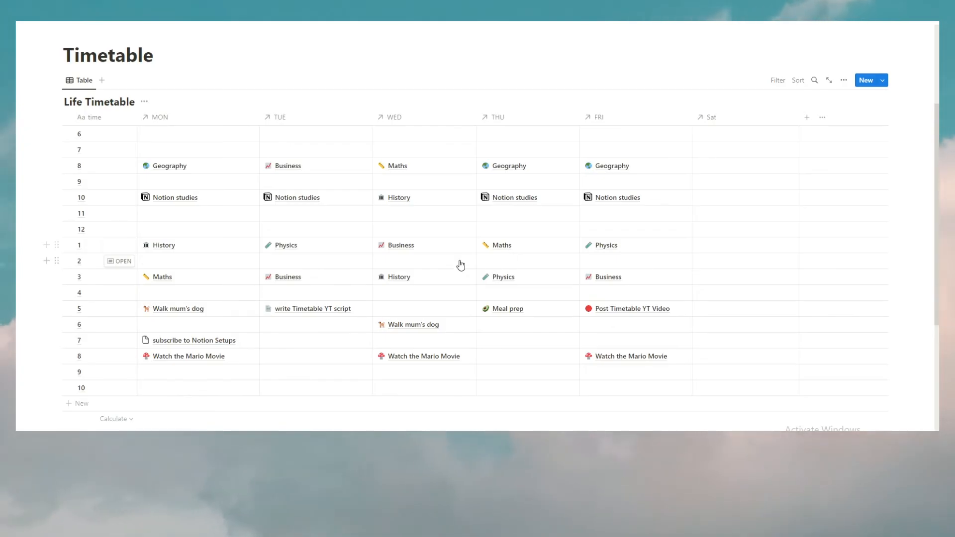
pyautogui.moveTo(591, 275)
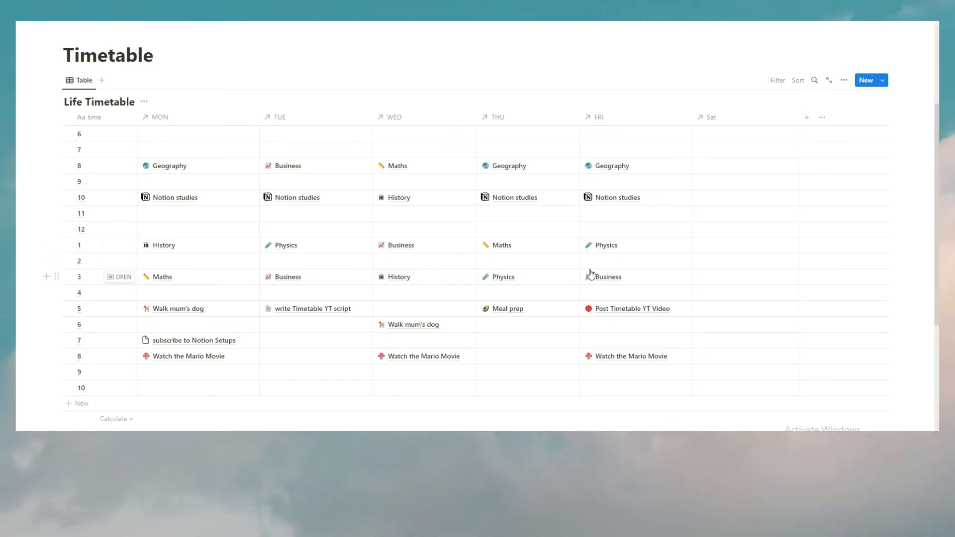
pyautogui.scroll(-3)
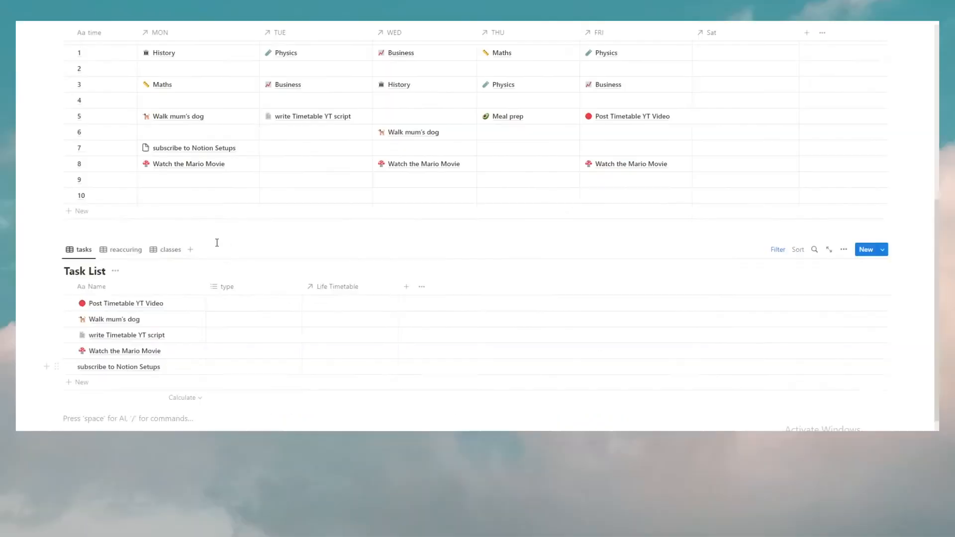
# Add a new Task List item 'create thumbnail for YT' in Tuesday's 7 o'clock slot.
pyautogui.scroll(3)
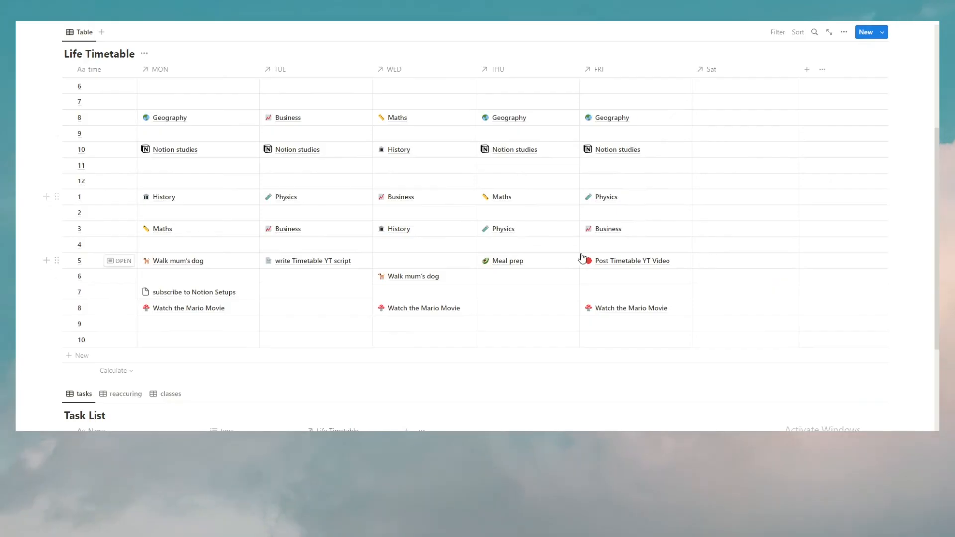
pyautogui.scroll(-3)
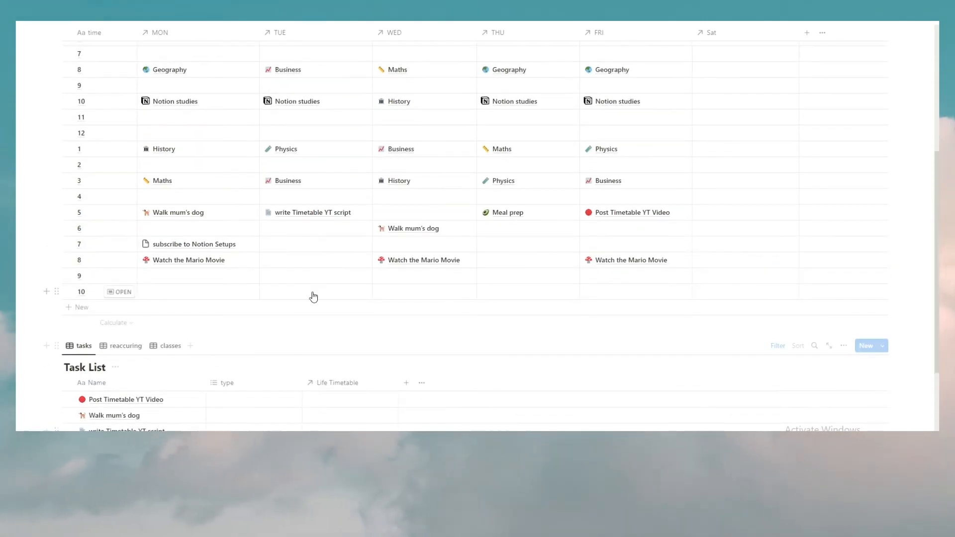
pyautogui.scroll(3)
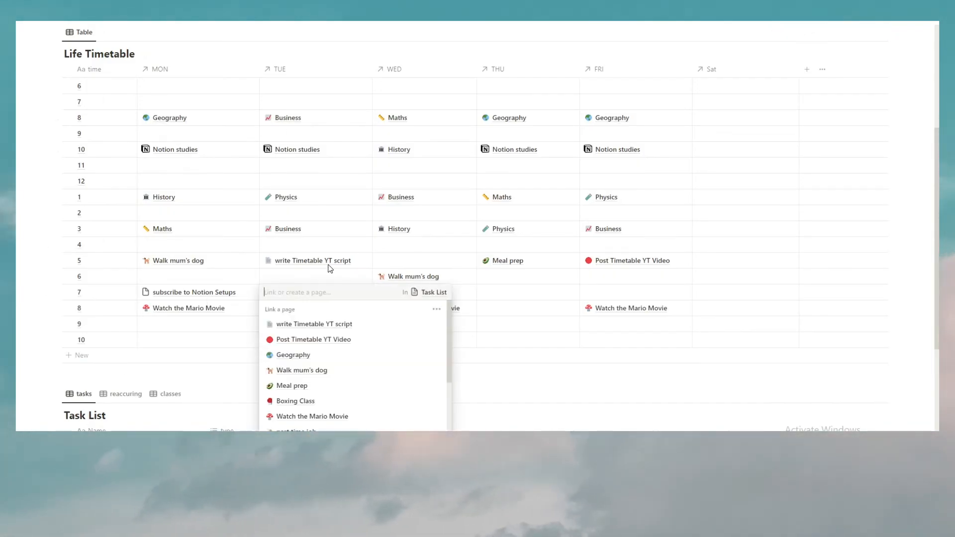
pyautogui.write('create thumb')
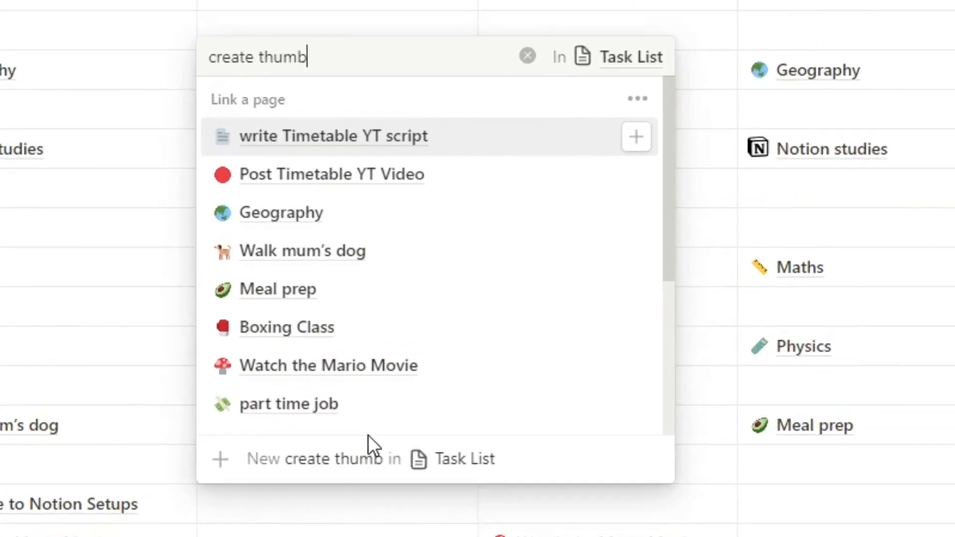
pyautogui.write('nail for YT')
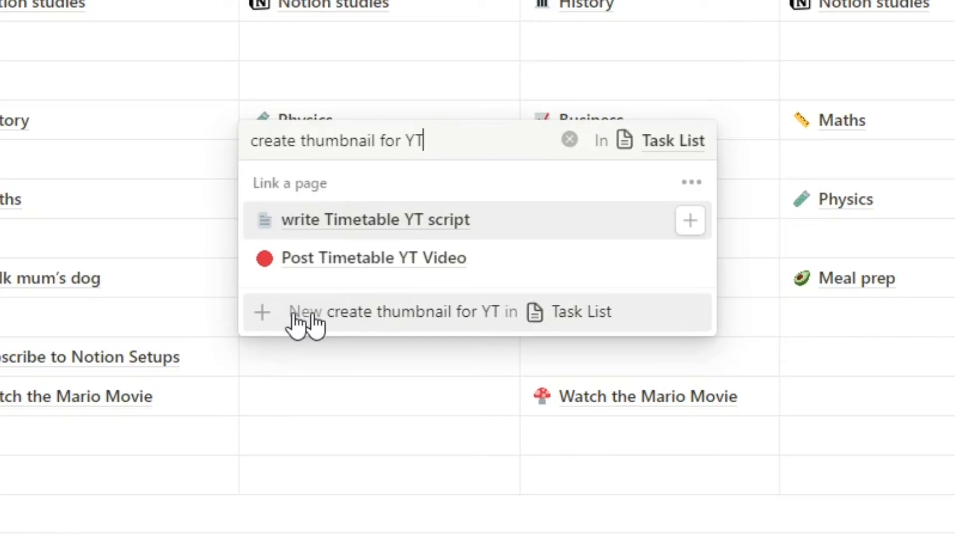
pyautogui.moveTo(452, 320)
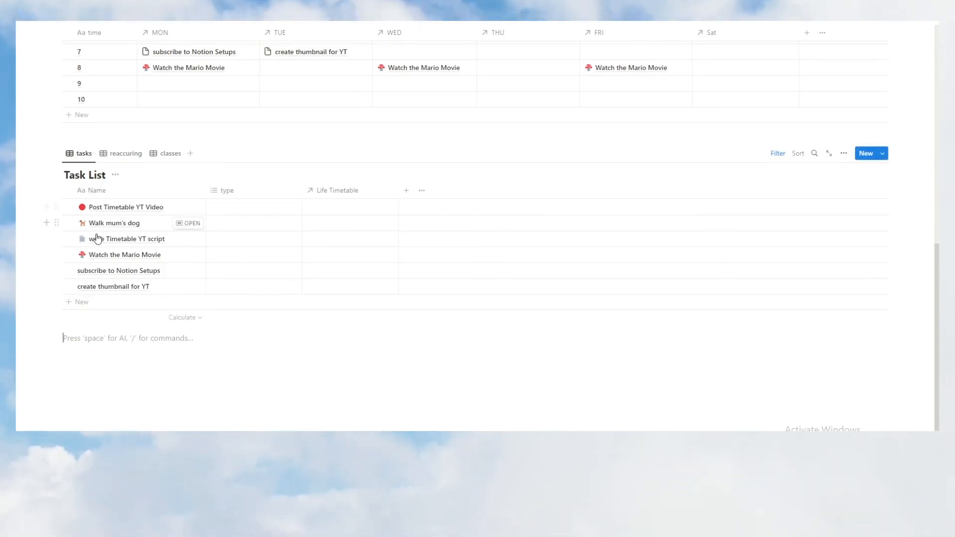
pyautogui.scroll(3)
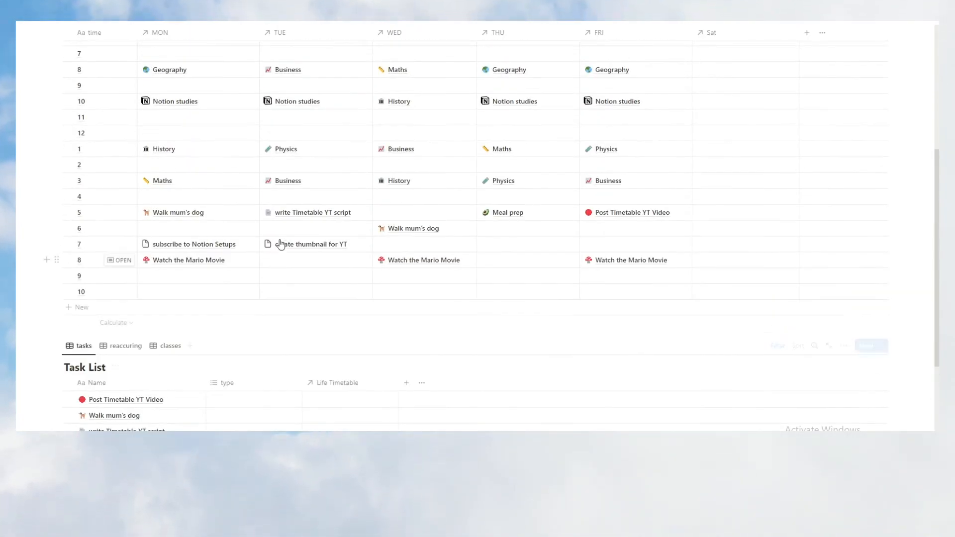
# Place Boxing Class in Saturday's 8 o'clock slot, clearing Watch the Mario Movie from Wednesday 8.
pyautogui.scroll(3)
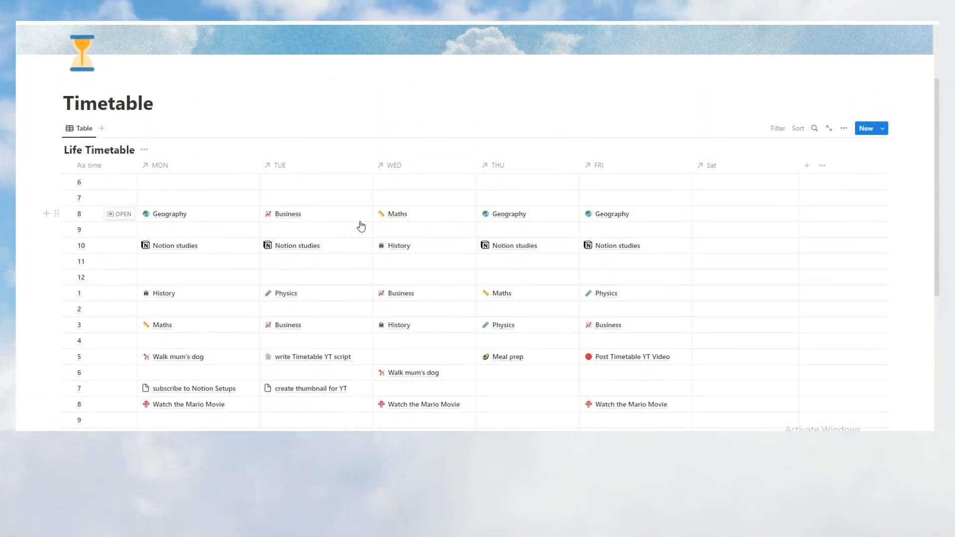
pyautogui.scroll(3)
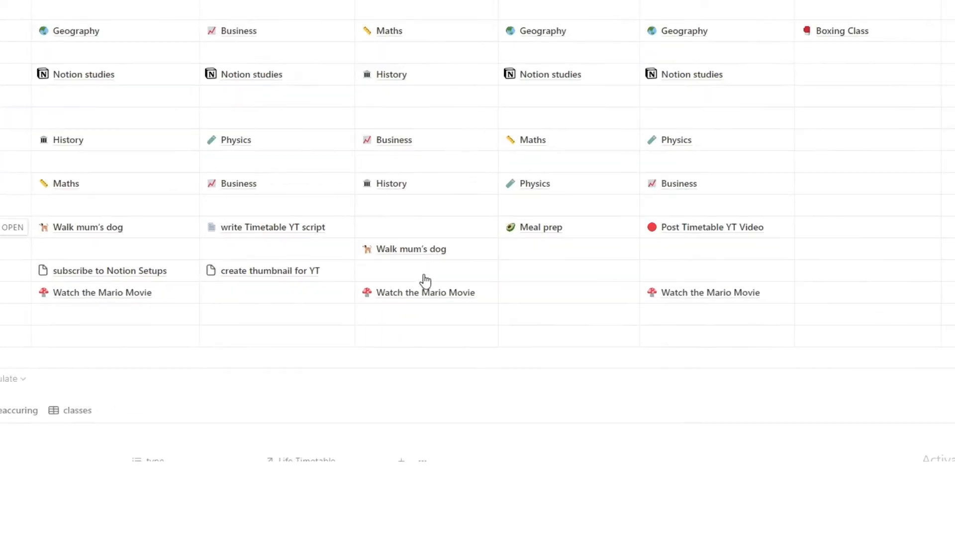
pyautogui.click(427, 279)
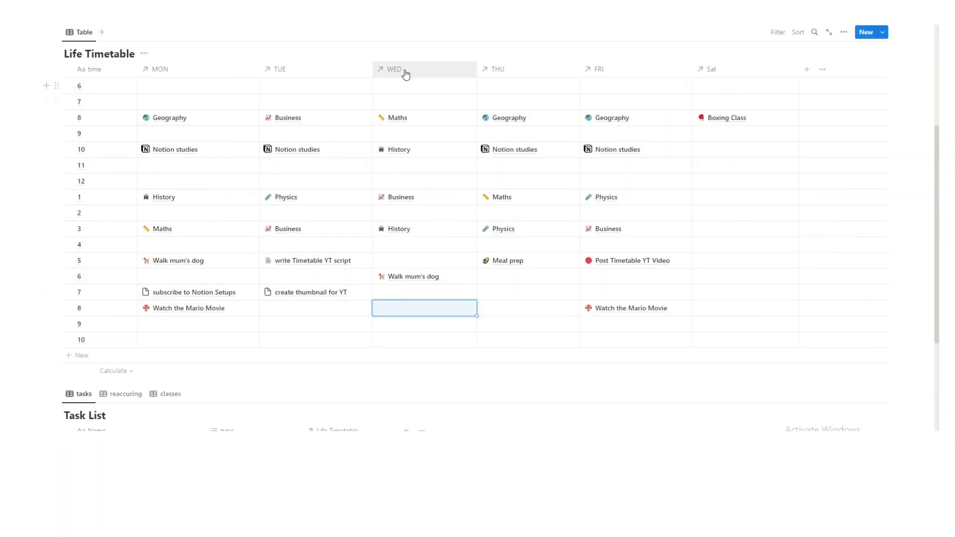
pyautogui.moveTo(255, 171)
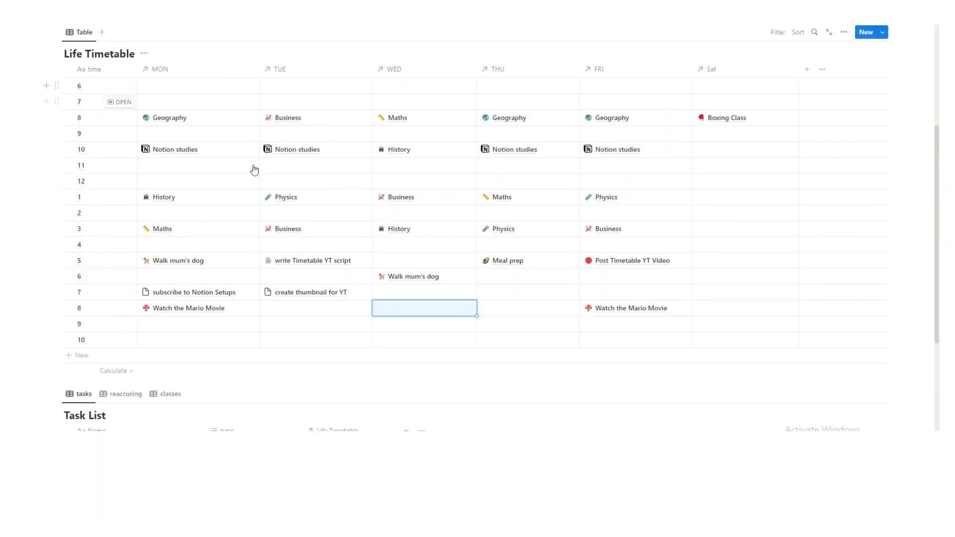
# Link the part time job page into Wednesday's and Thursday's 8 o'clock slots.
pyautogui.click(424, 308)
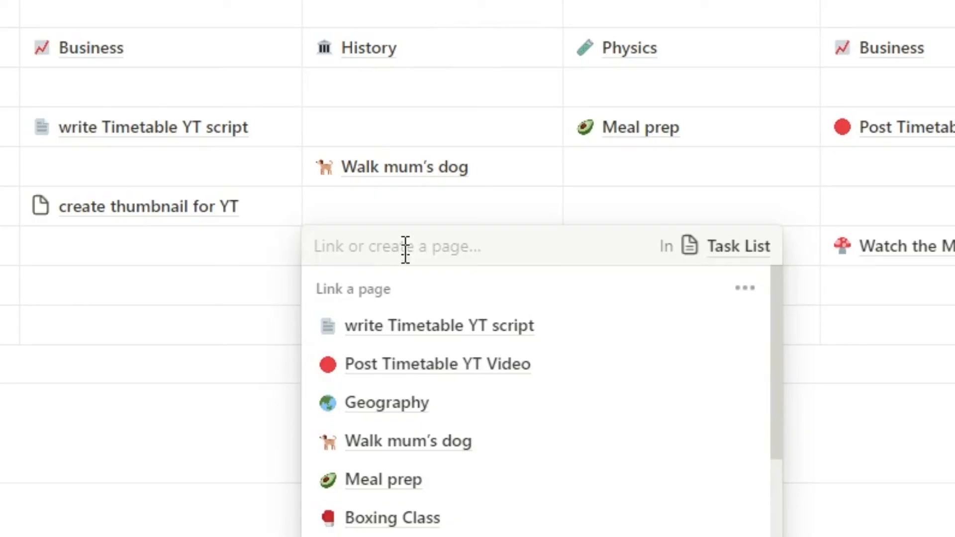
pyautogui.scroll(-3)
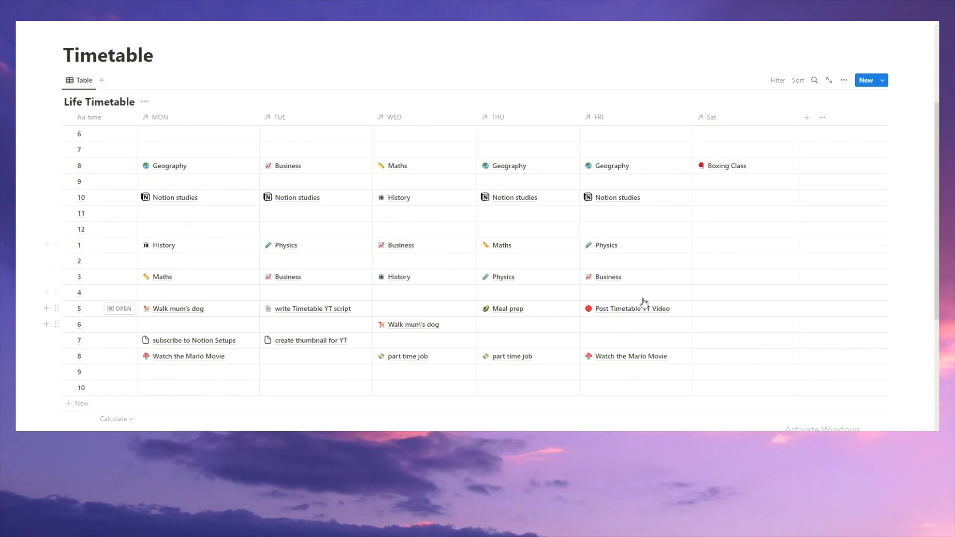
pyautogui.moveTo(447, 364)
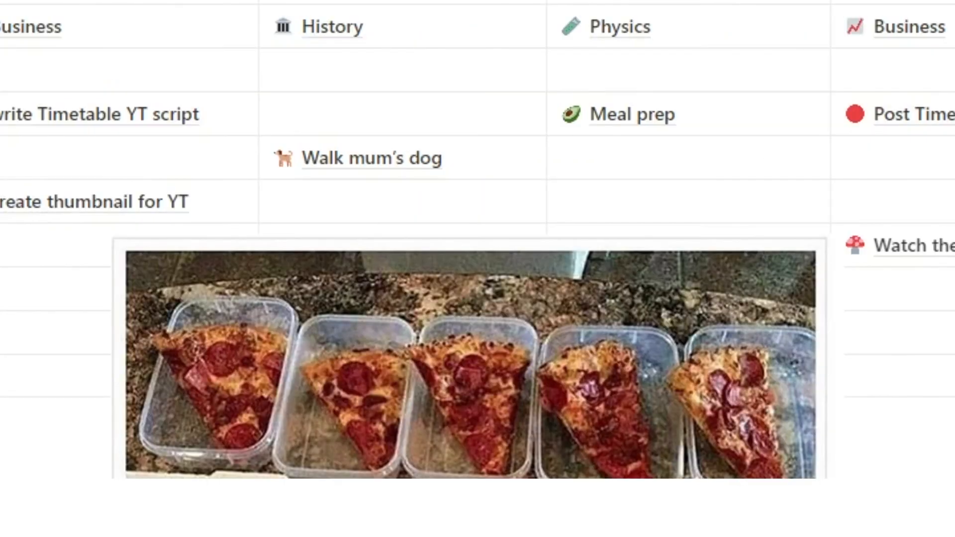
pyautogui.moveTo(717, 129)
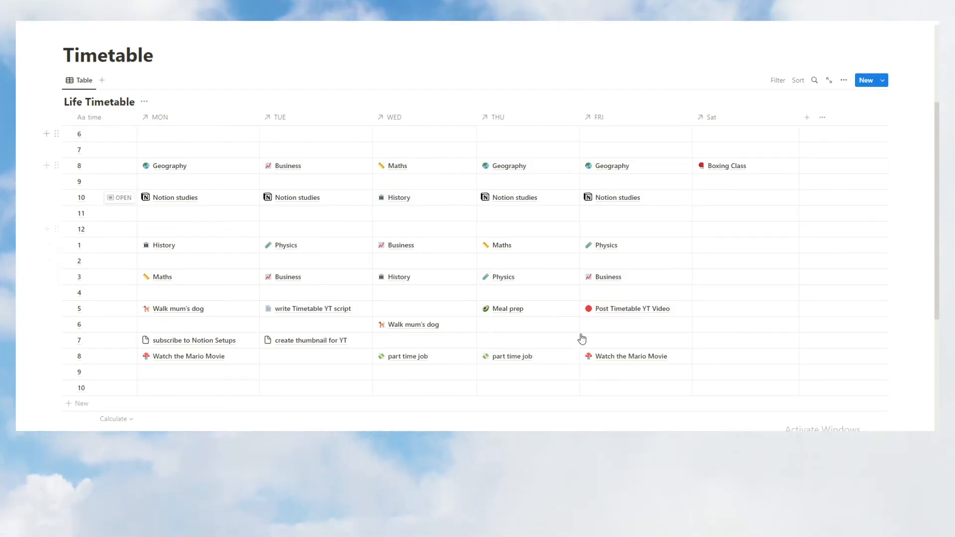
pyautogui.moveTo(764, 242)
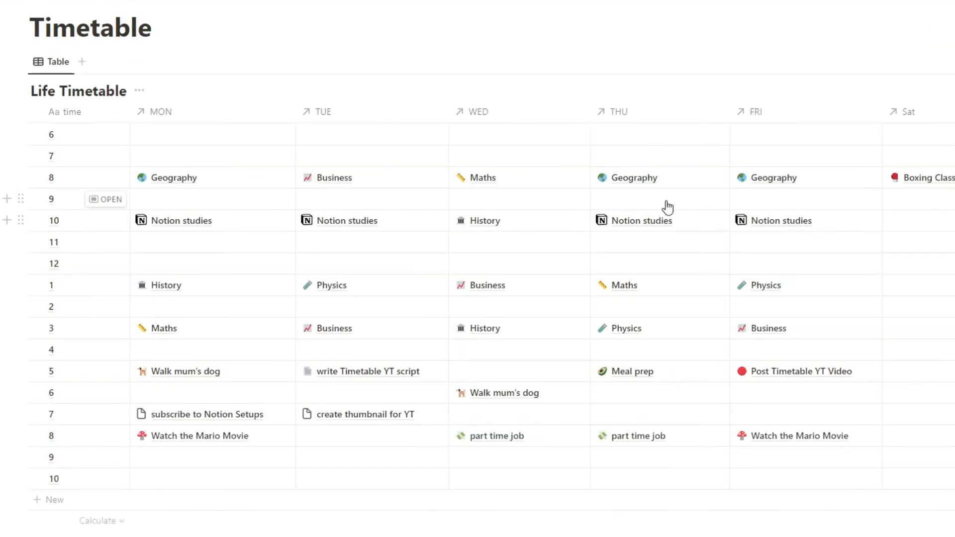
pyautogui.moveTo(490, 244)
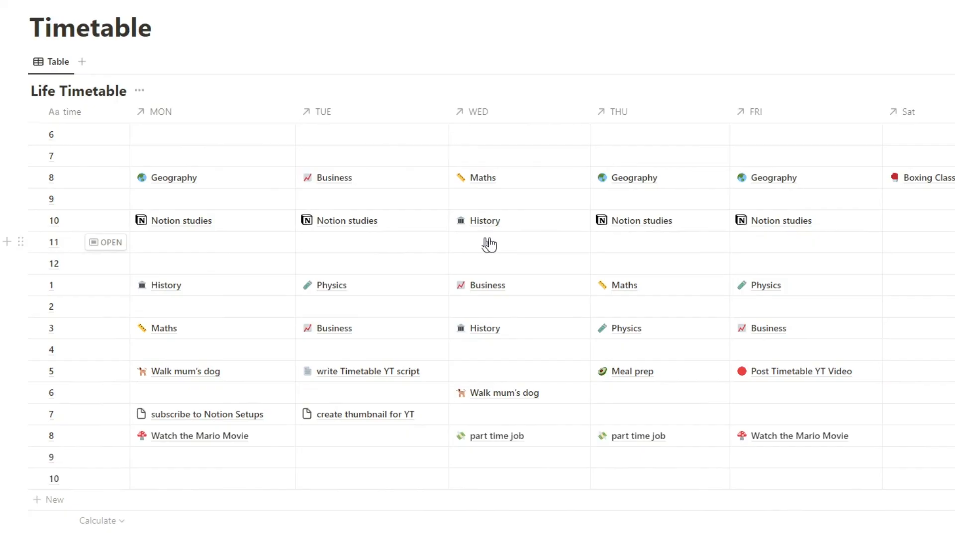